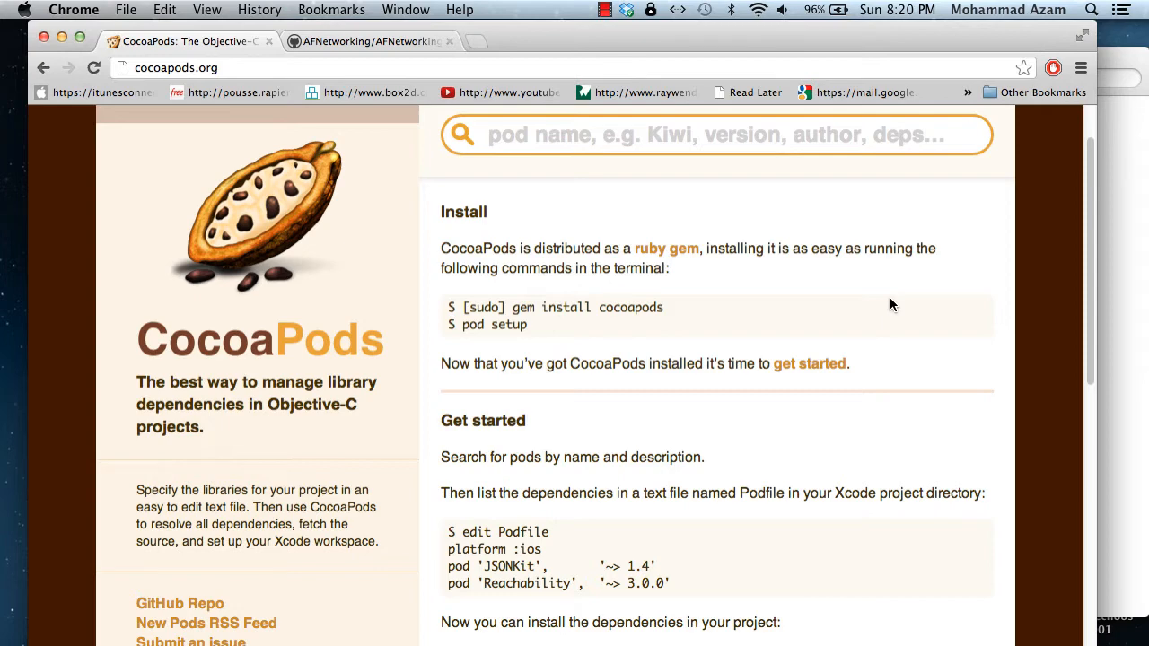
mouse_move(710, 308)
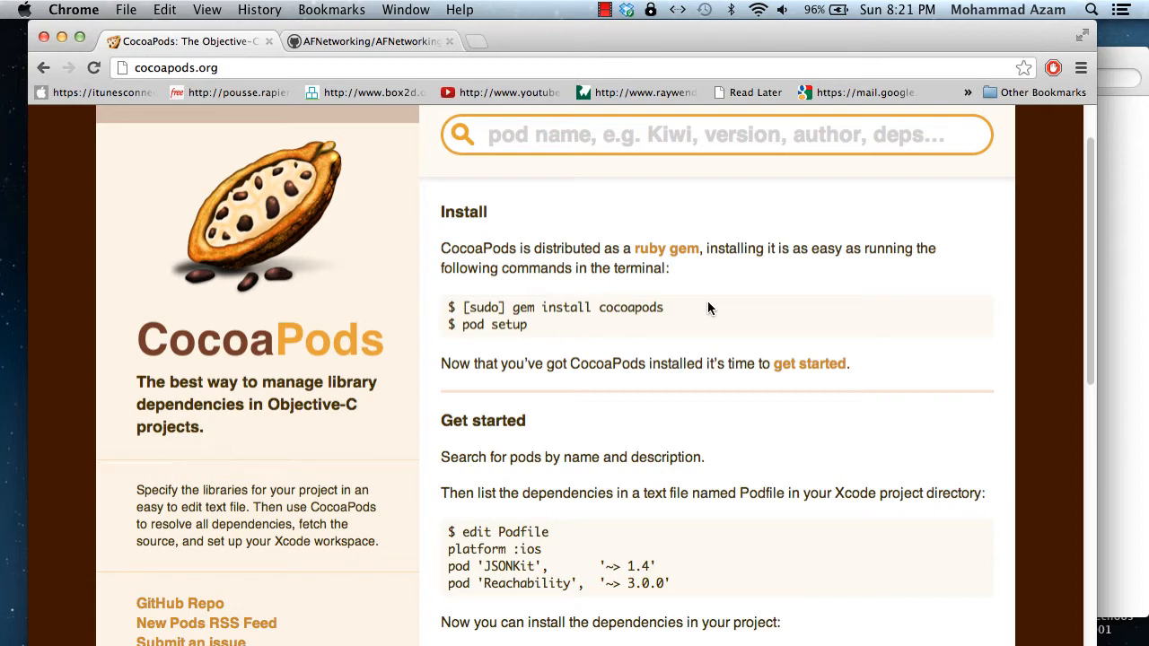
mouse_move(727, 315)
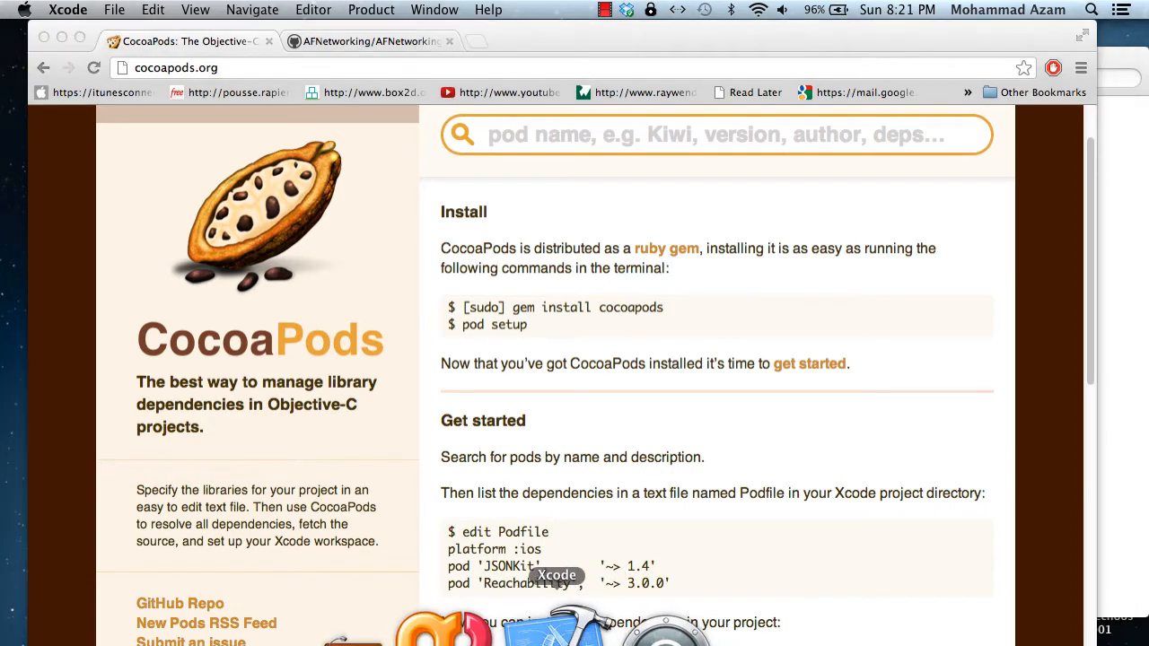
Step: Create and save a new iOS Single View Application project named DemoCocoaPods
left_click(153, 10)
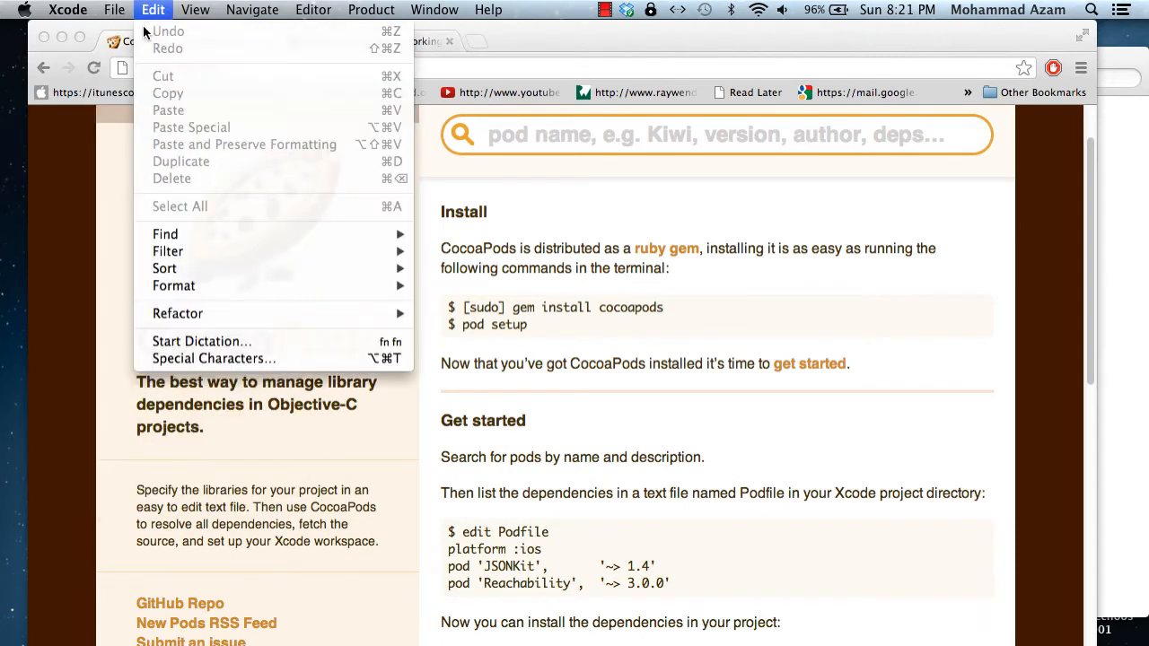
left_click(114, 10)
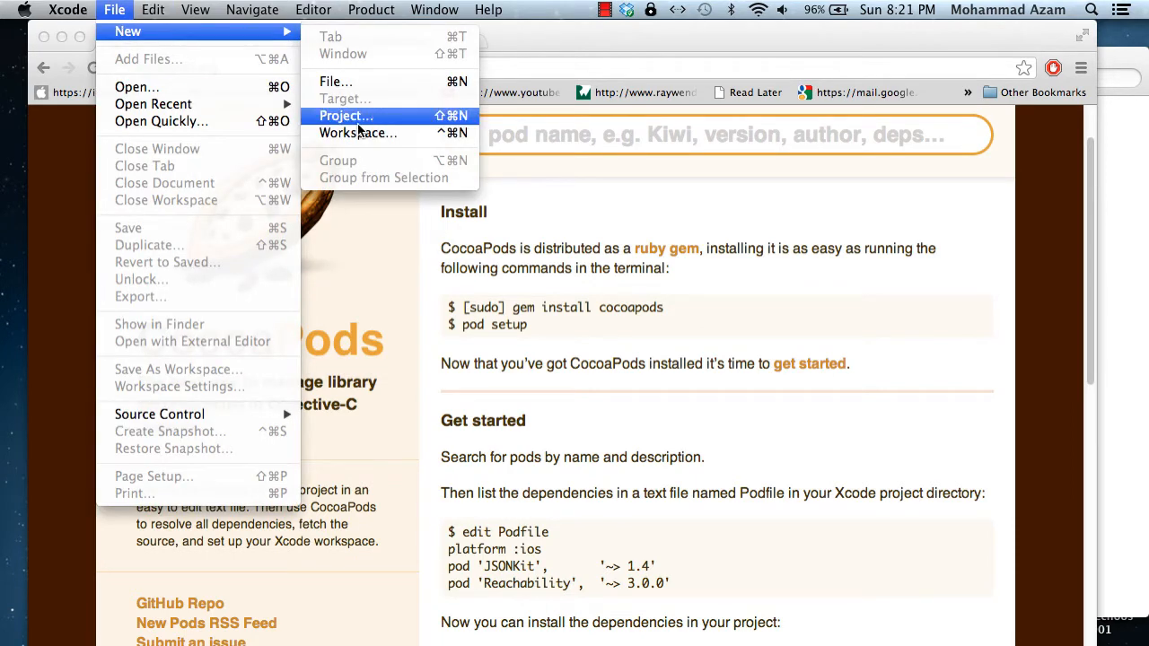
left_click(345, 115)
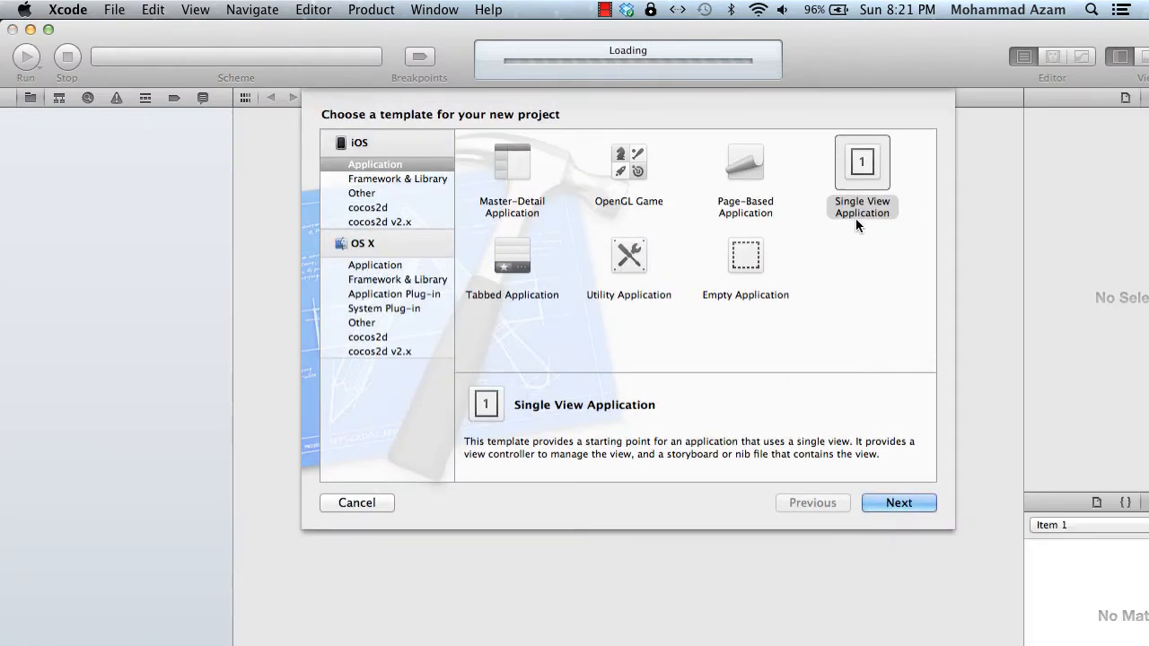
left_click(898, 503)
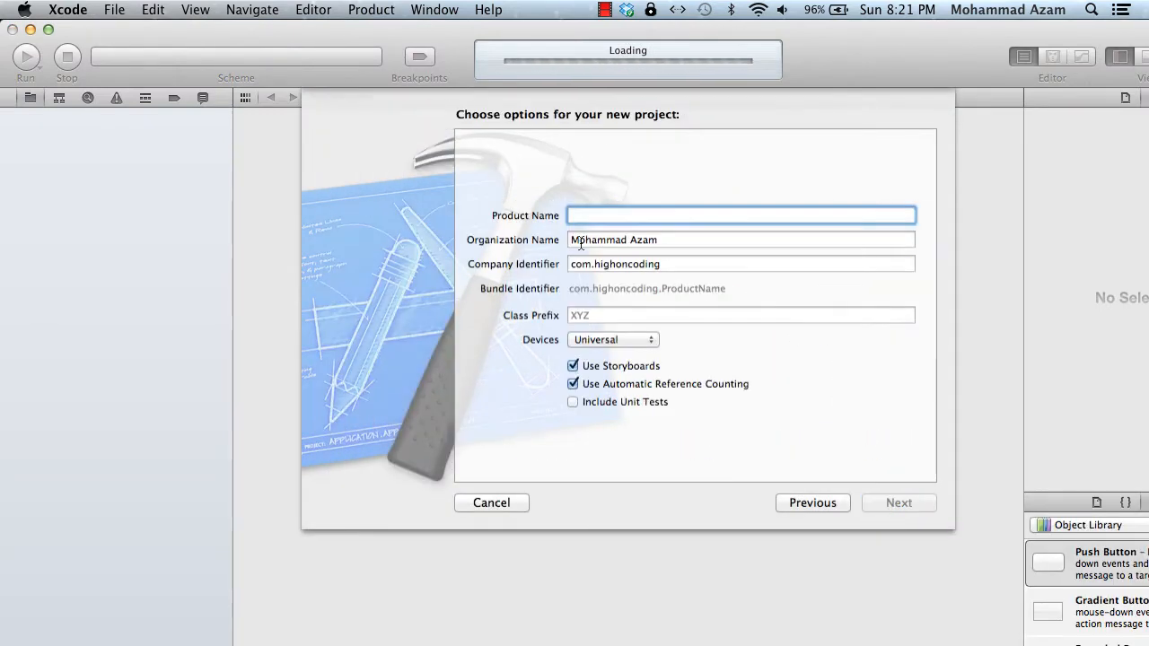
left_click(740, 215)
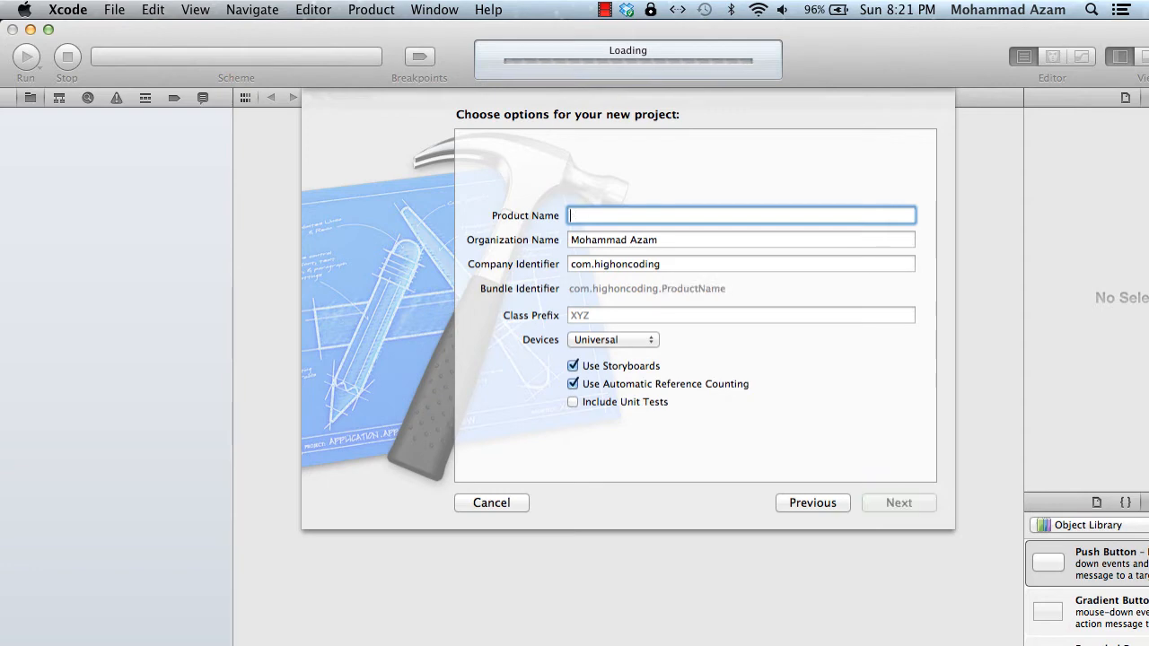
type("DemoCocoaPods")
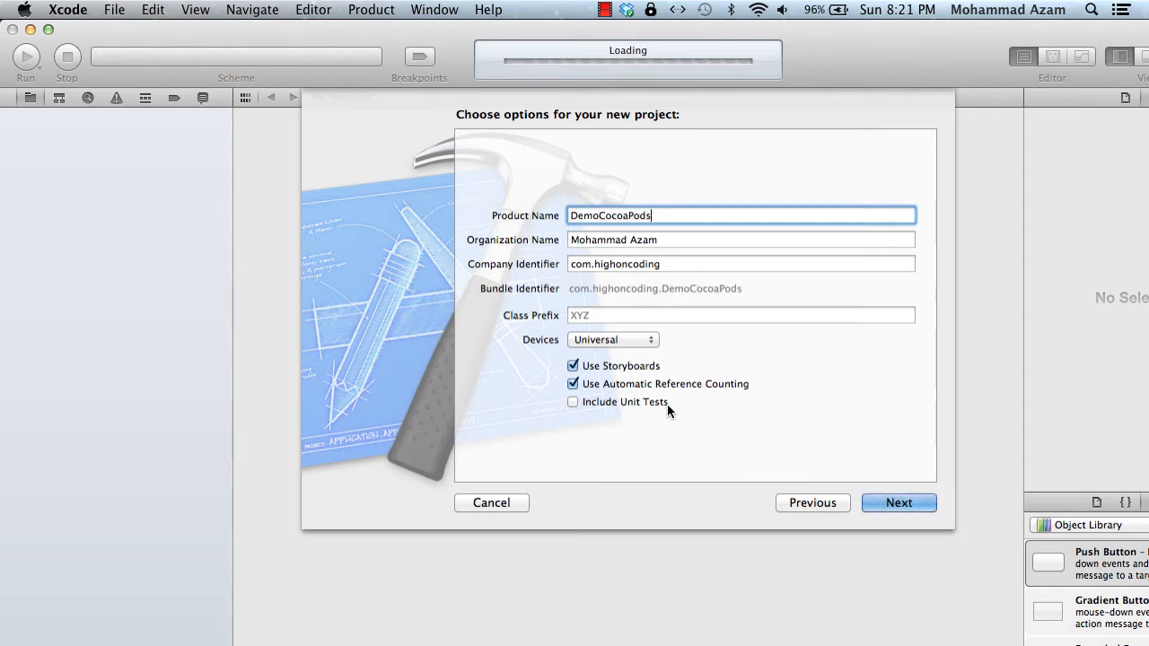
left_click(899, 503)
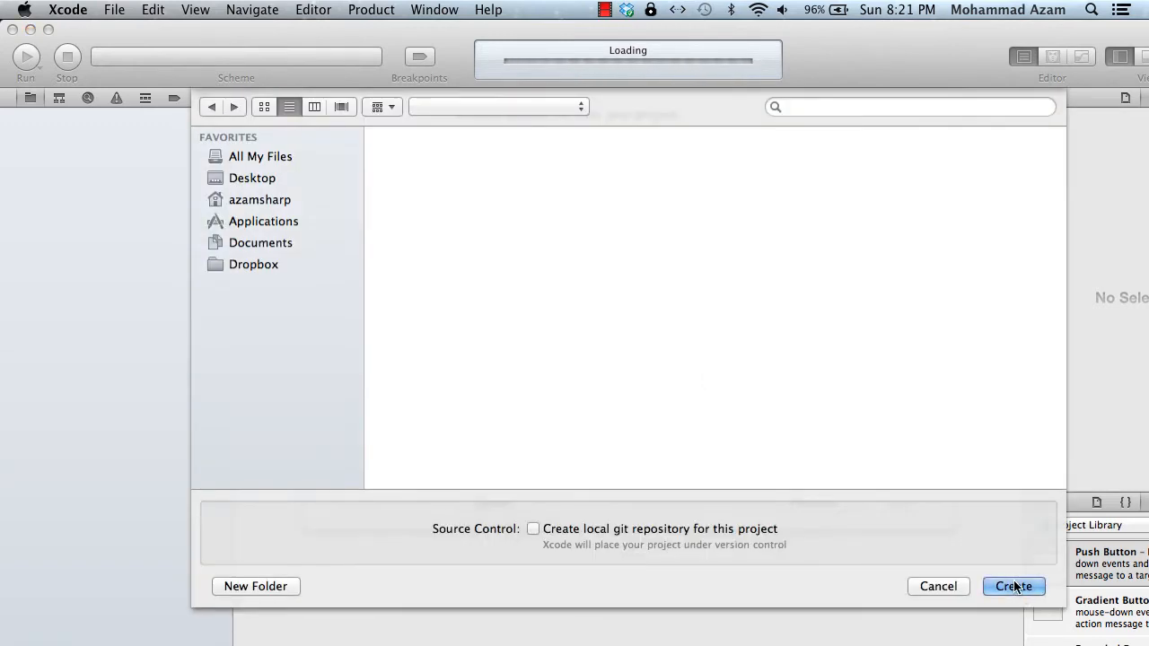
left_click(1013, 586)
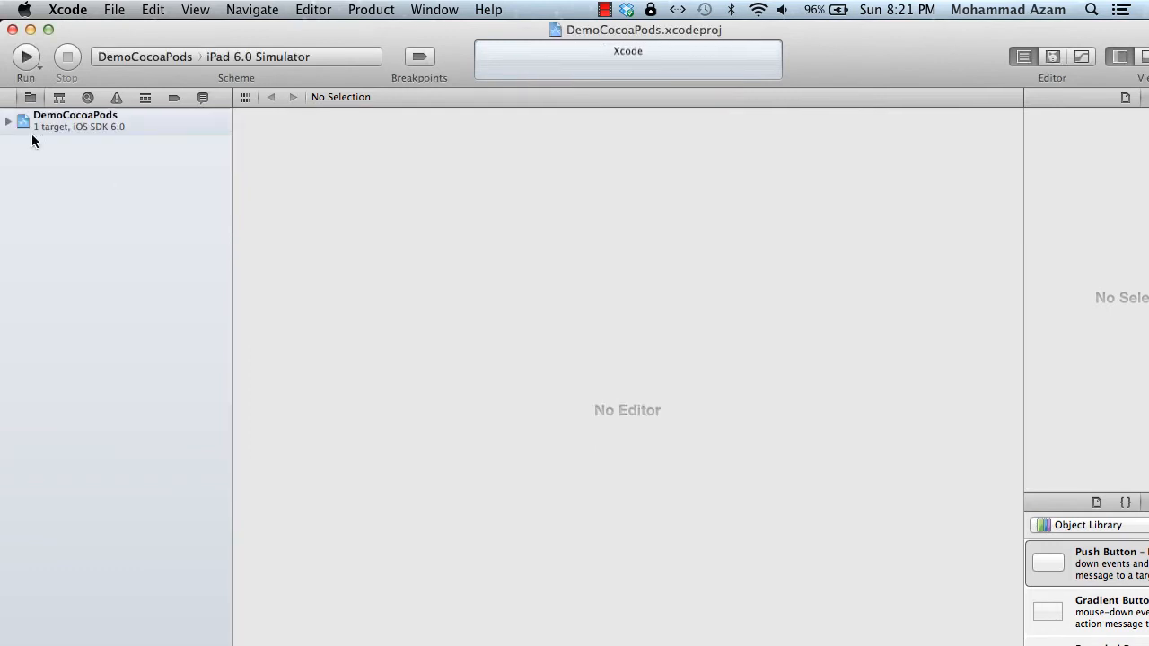
Step: Change Terminal into ~/Documents/DemoCocoaPods and create an empty Podfile with touch
left_click(75, 114)
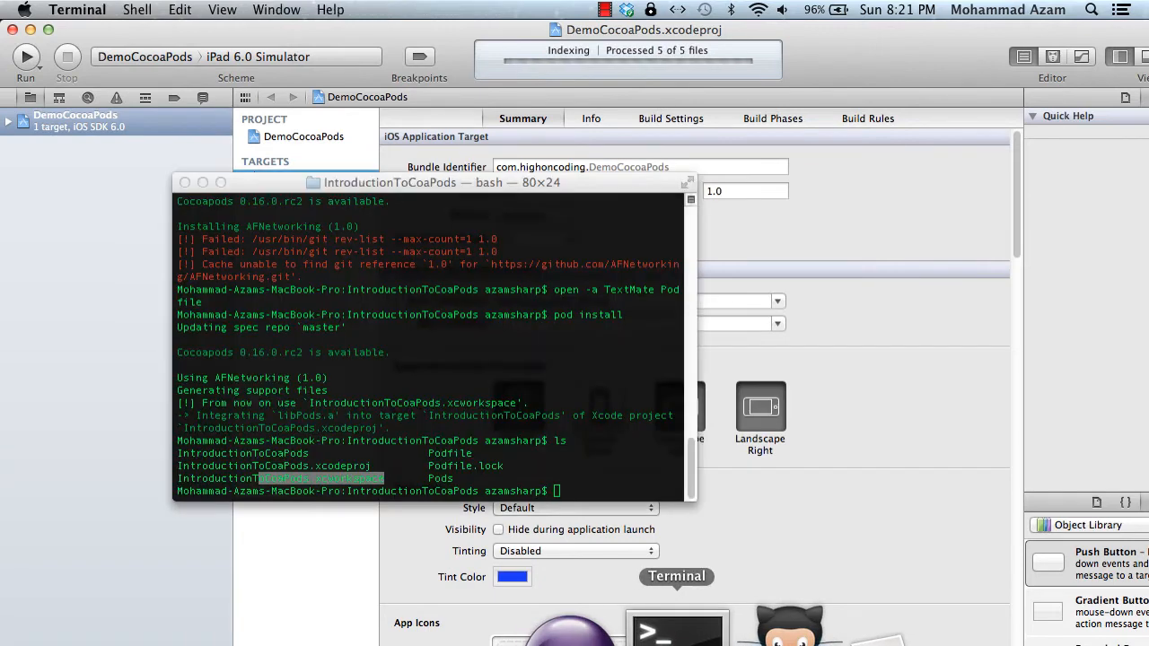
type("cd..")
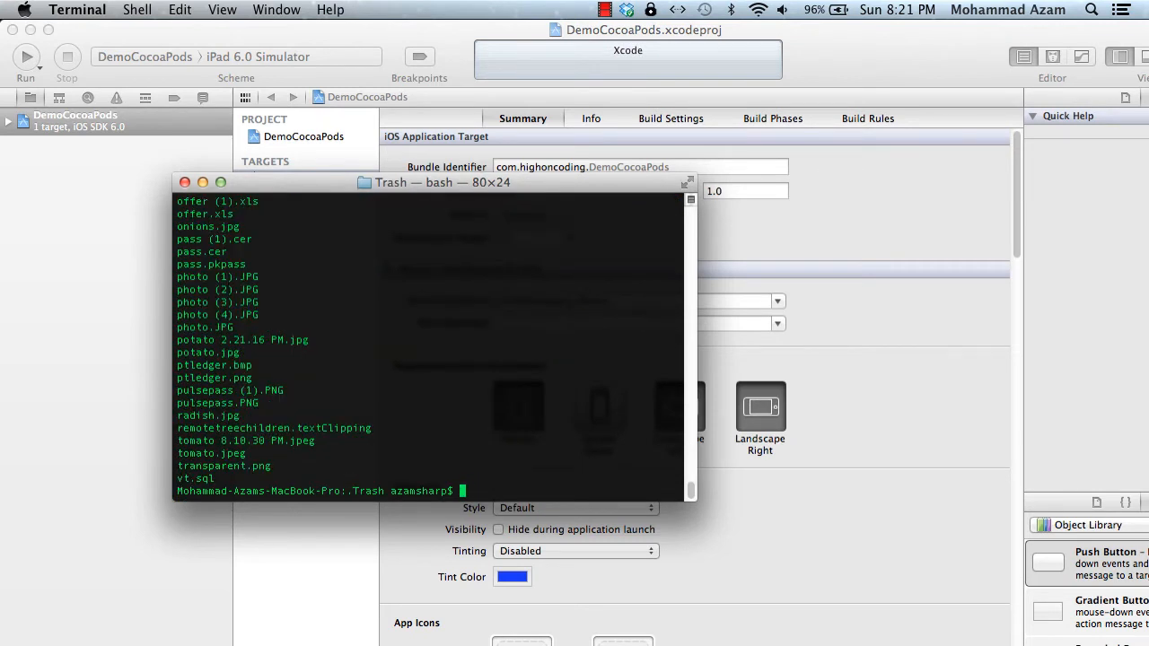
type("cd")
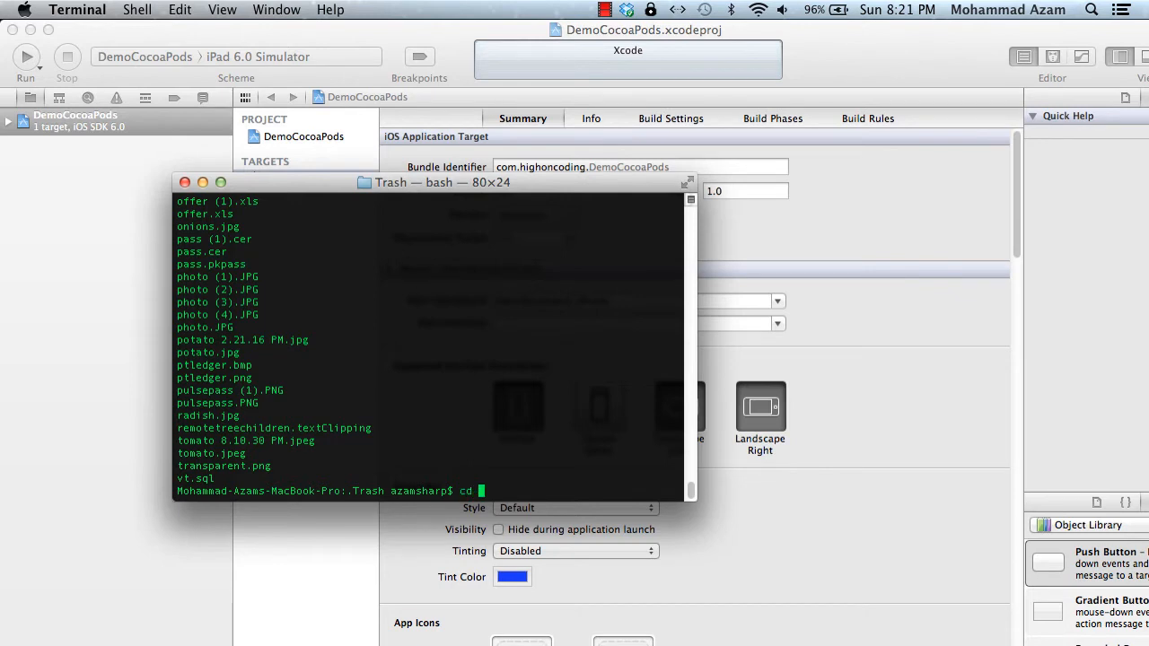
type("~/docuem")
type("ls")
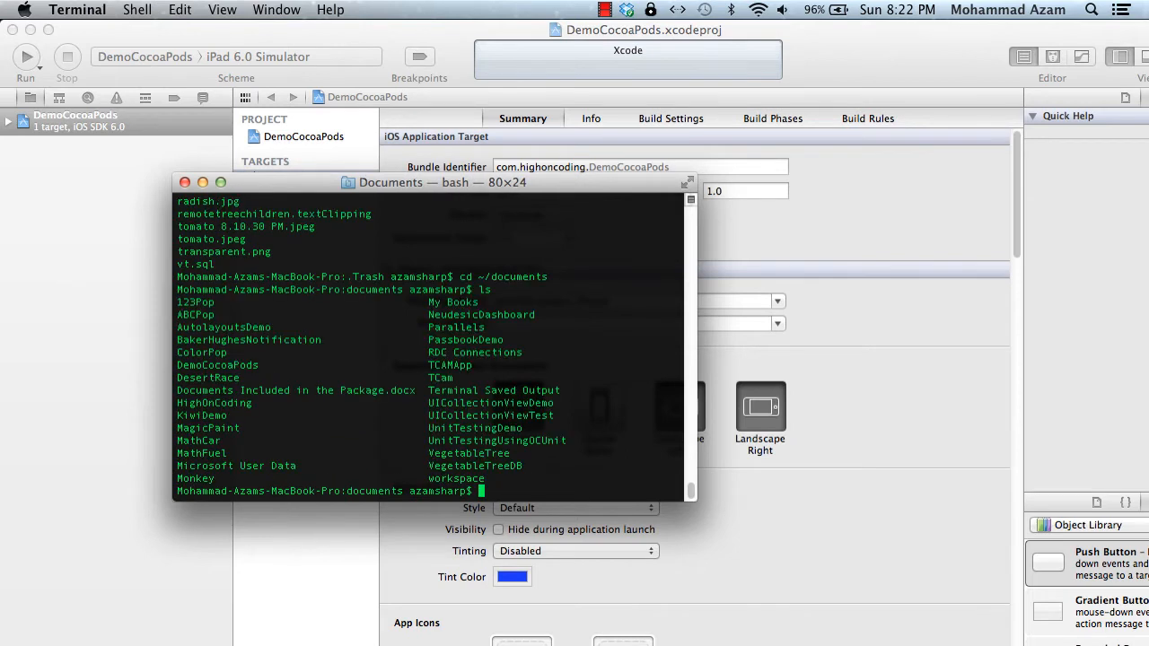
type("cd demococoapods")
type("ls")
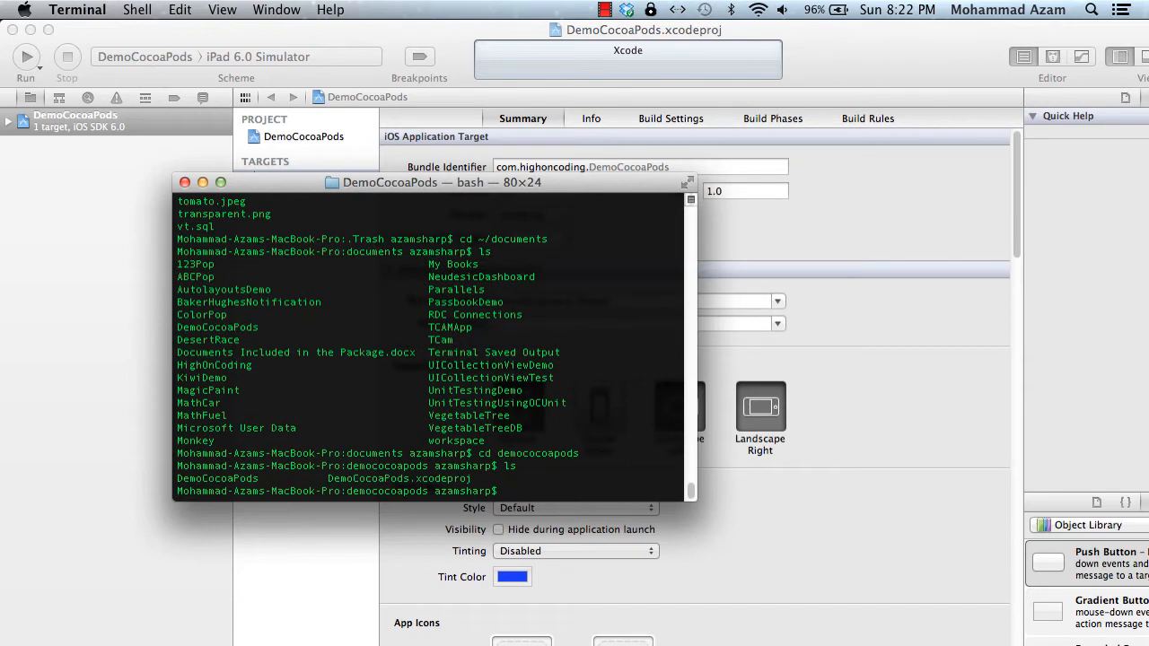
type("touch Podfile")
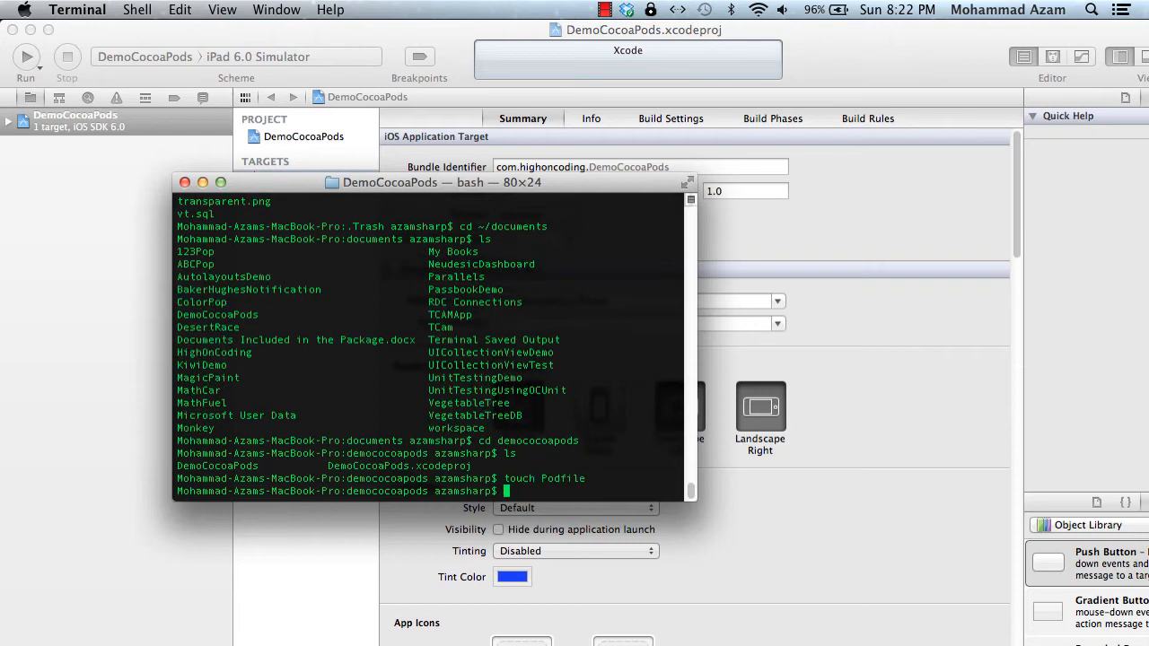
Step: Open the Podfile in TextMate and write 'platform :ios' and pod 'FMDB'
type("open T")
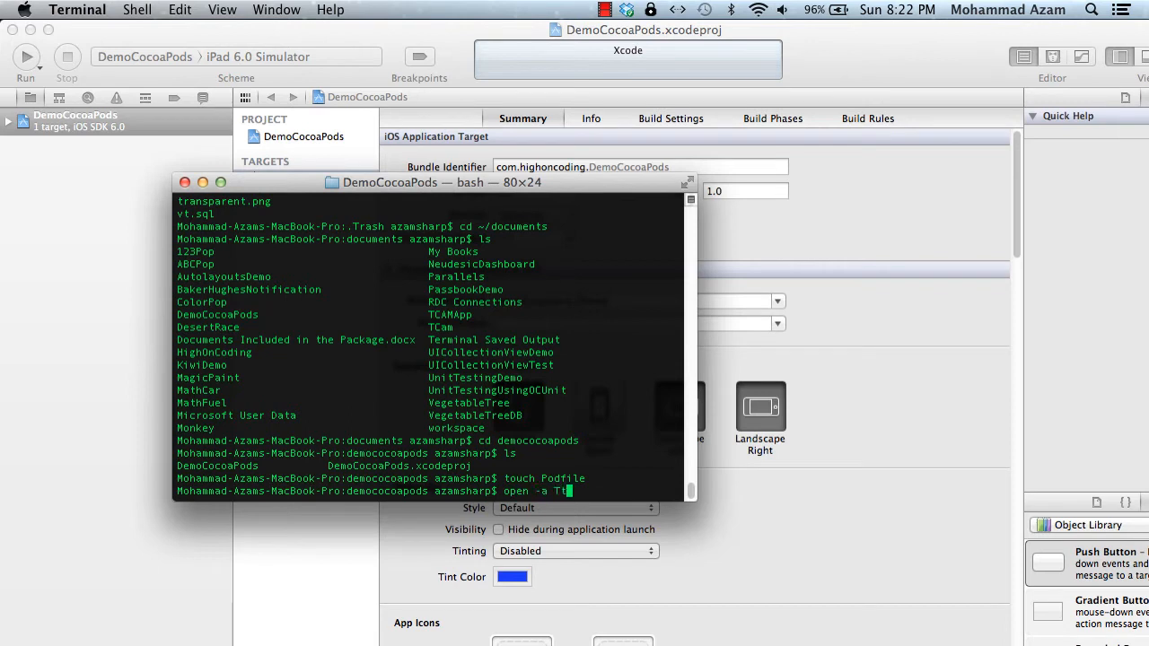
type("extMate")
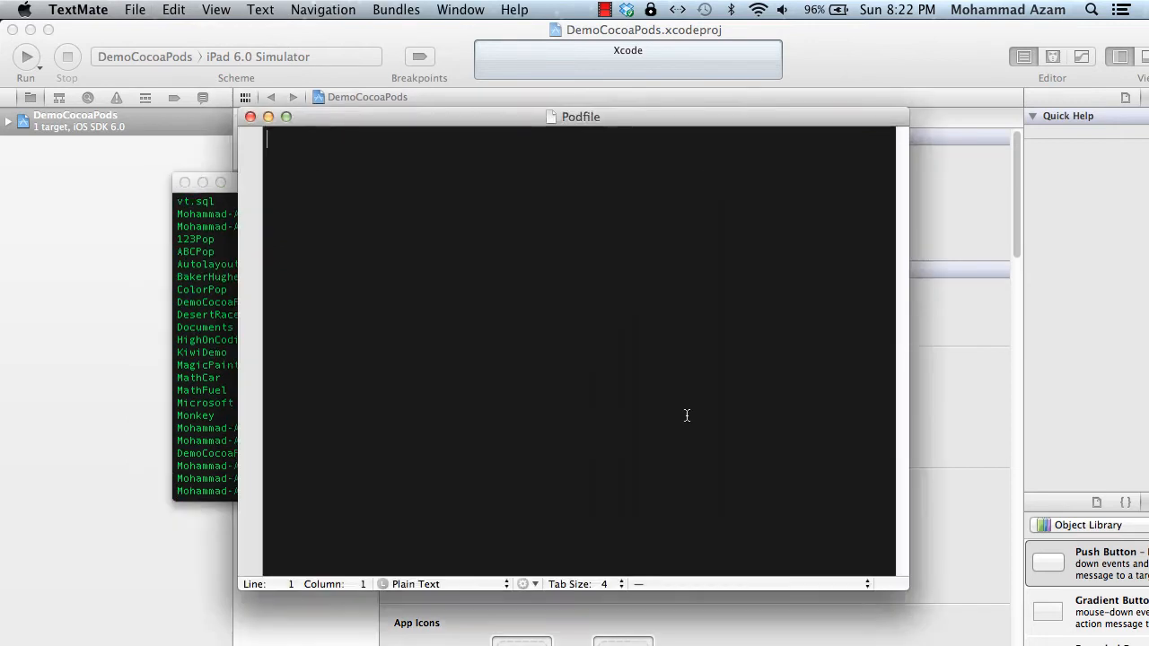
mouse_move(467, 215)
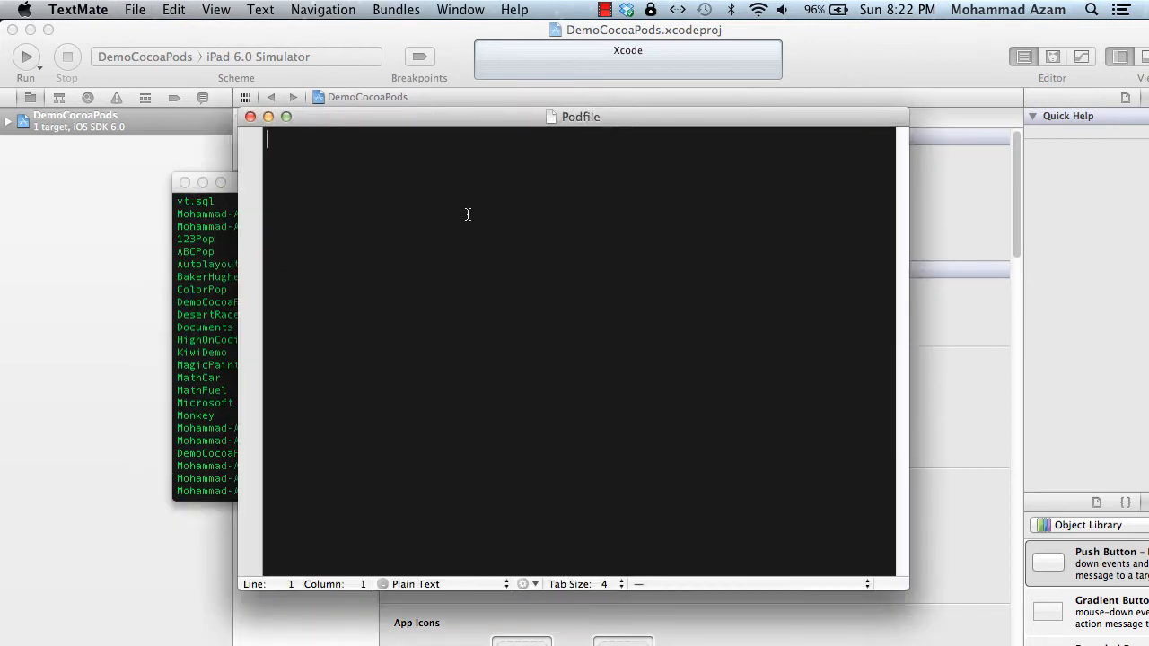
type("platform")
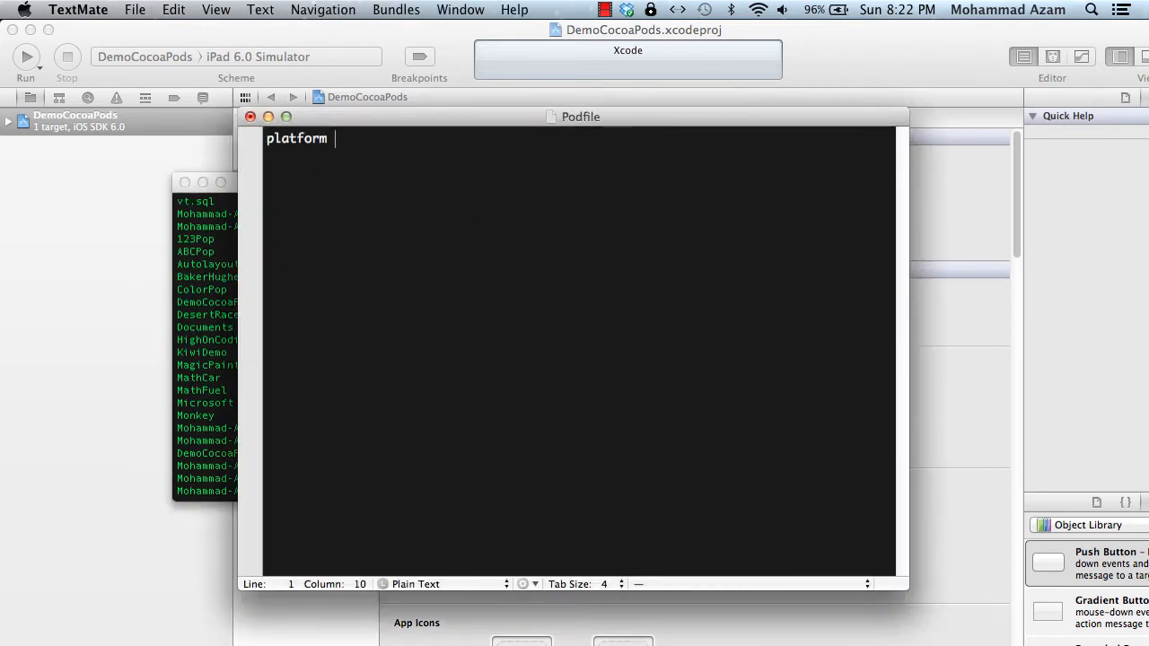
type(":ios")
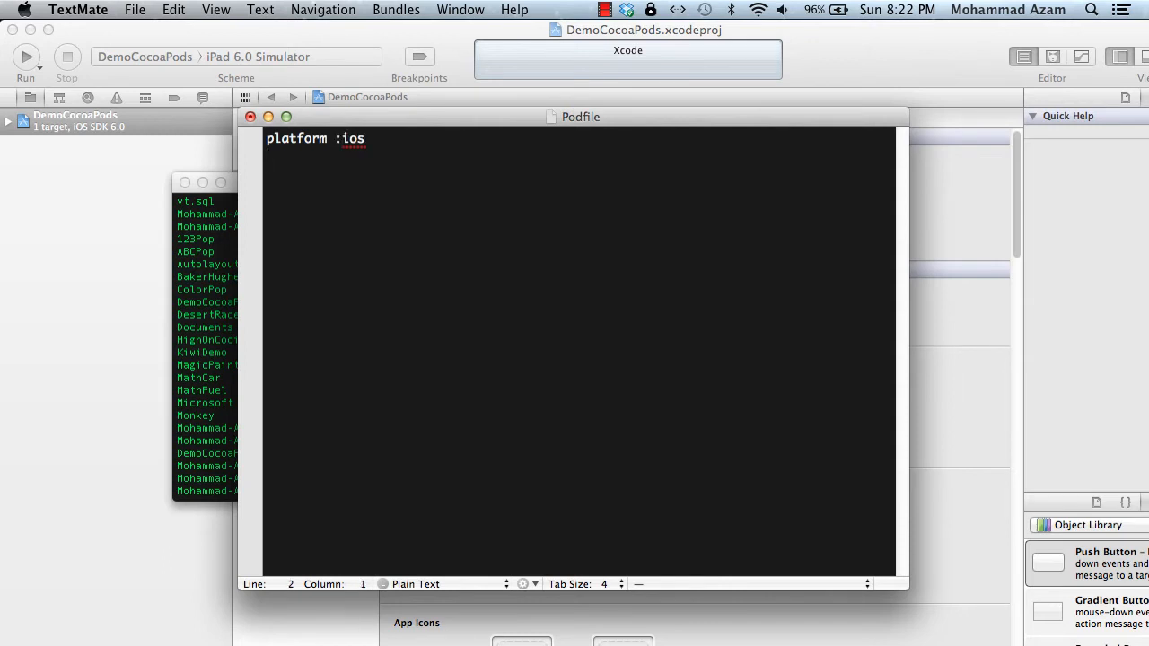
type("pod '")
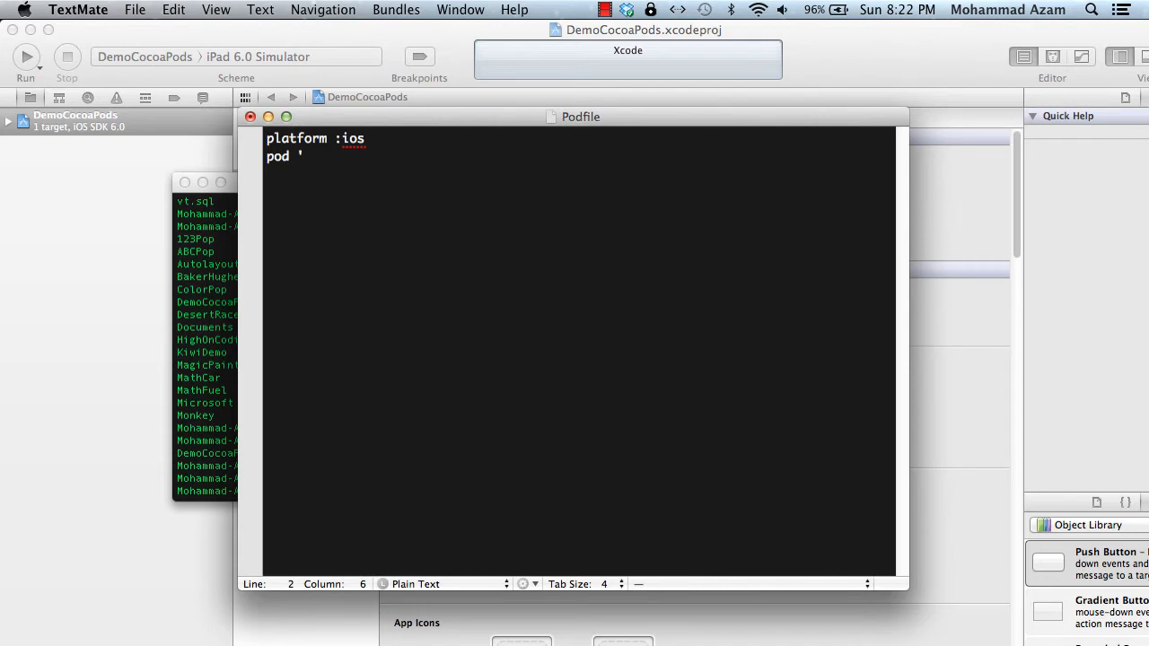
type("FMDB'")
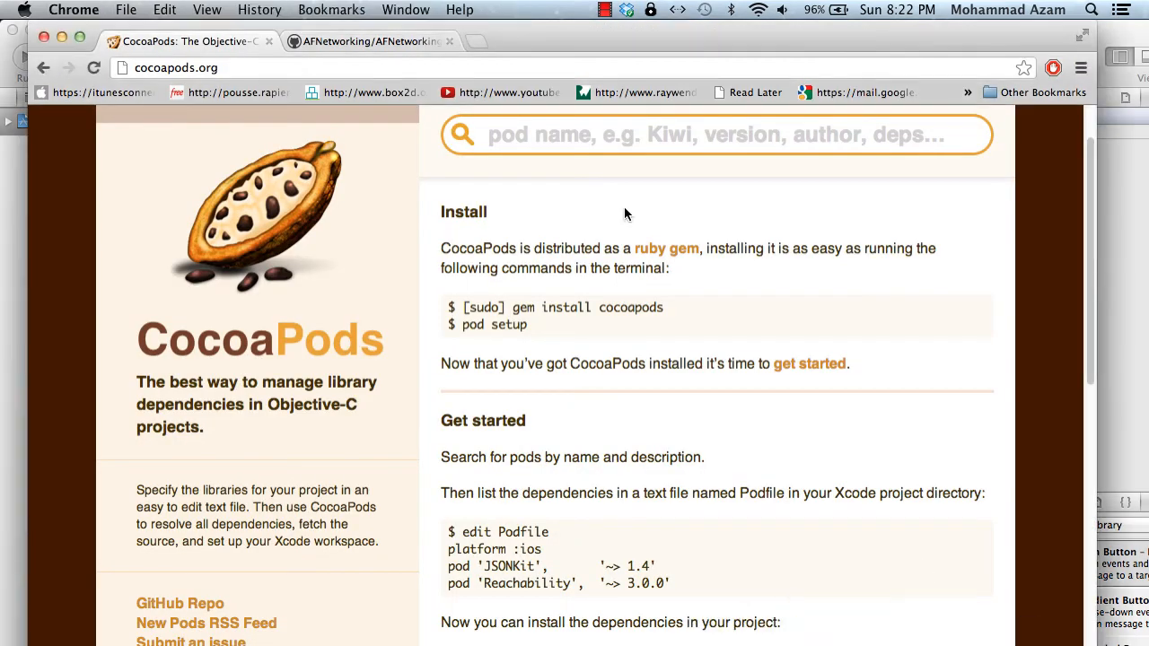
Step: Search cocoapods.org for the FMDB pod
type("FMDB")
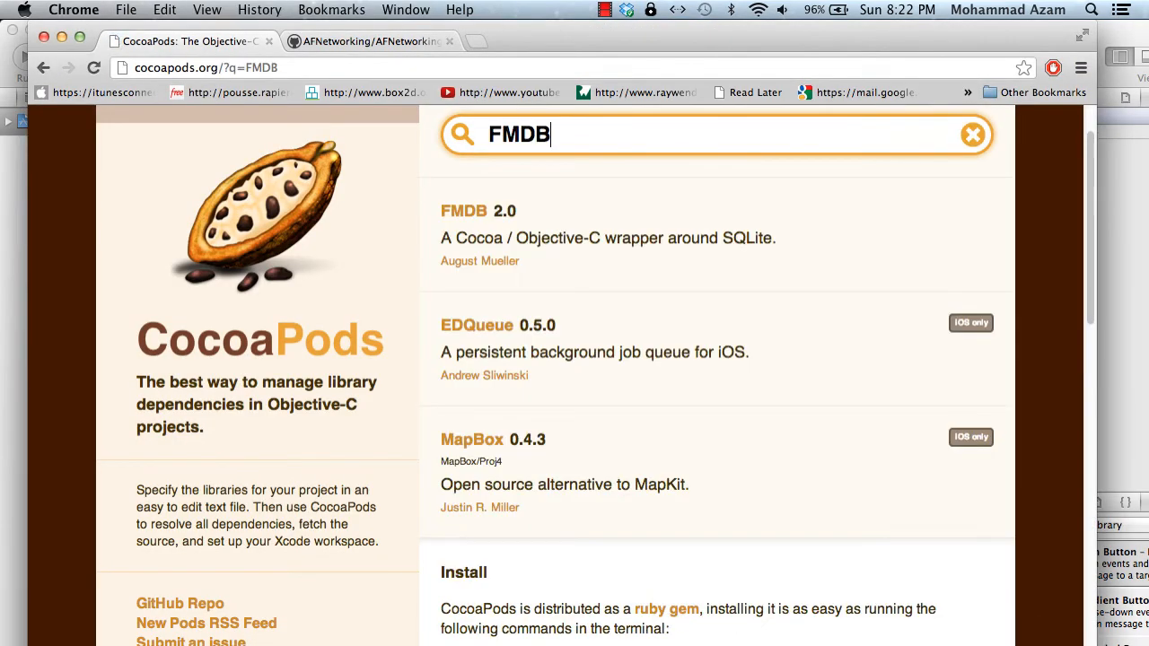
mouse_move(479, 521)
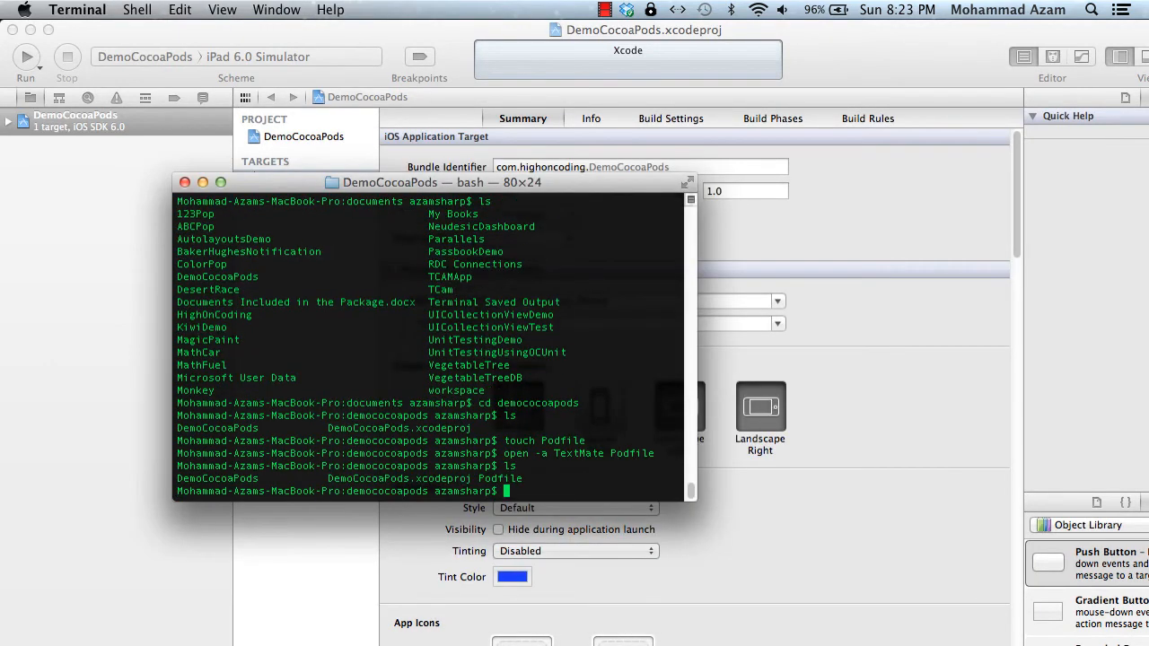
Step: Run pod install in Terminal for the DemoCocoaPods Podfile
type("pod inst")
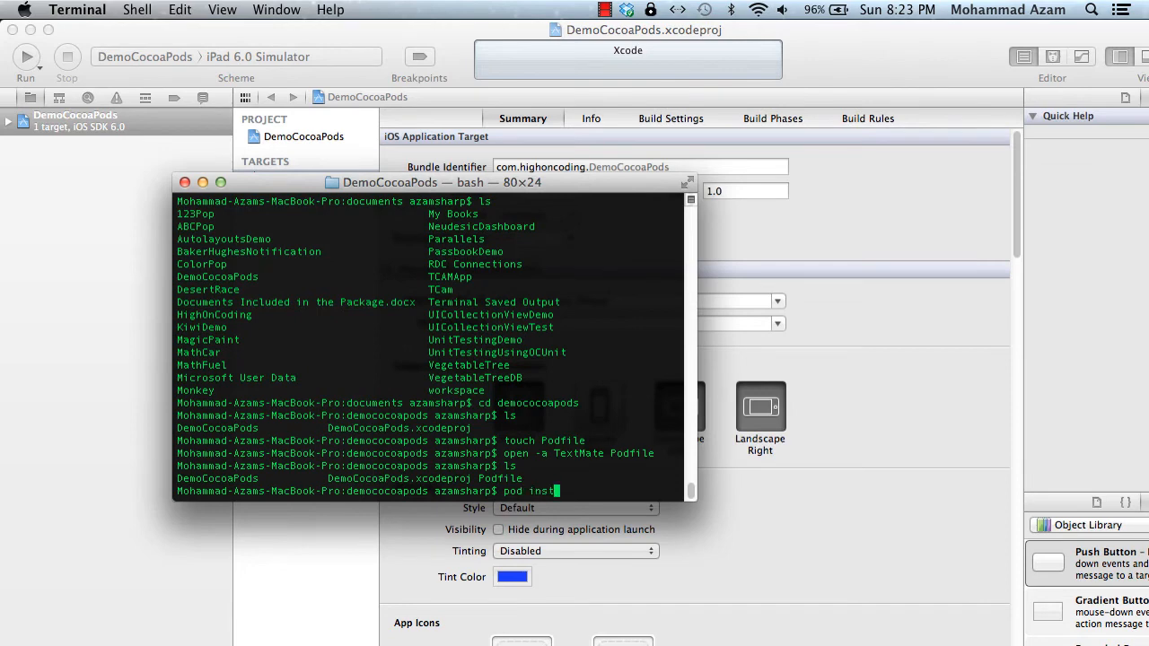
key("Return")
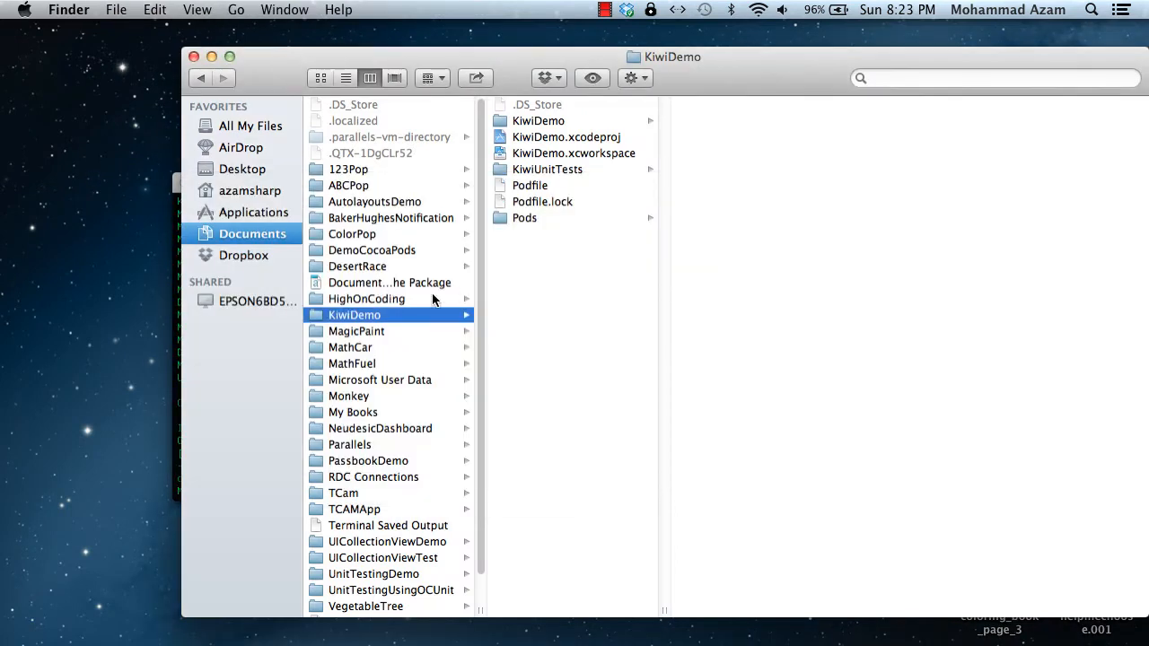
Step: Show the DemoCocoaPods folder in Finder and select DemoCocoaPods.xcworkspace
left_click(372, 250)
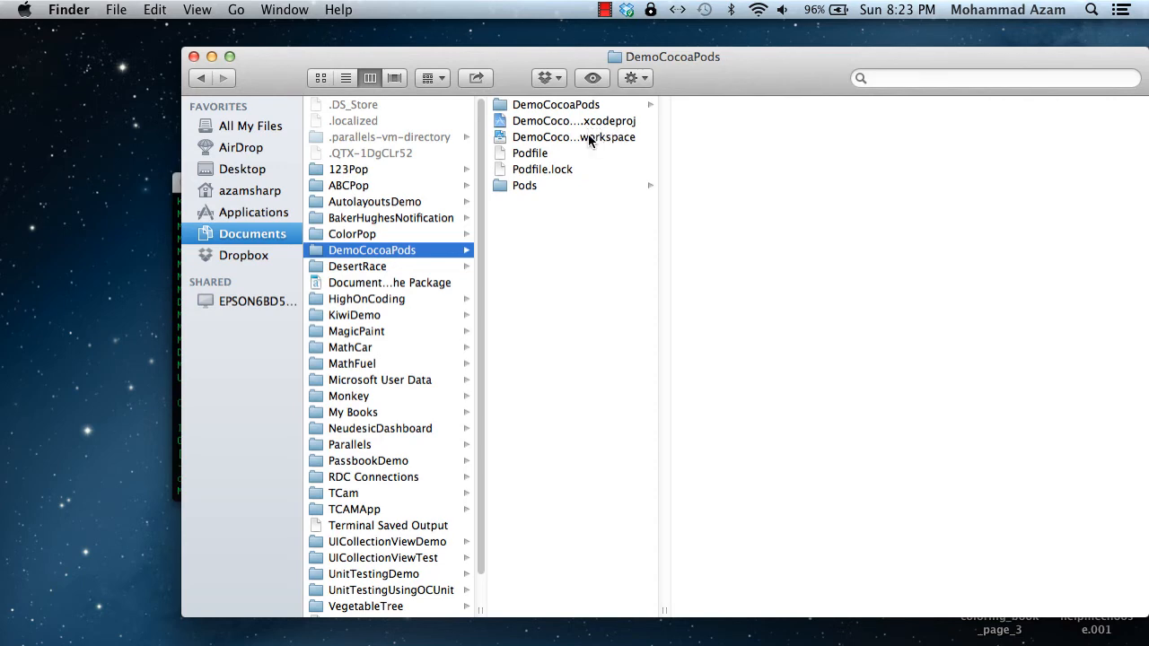
left_click(573, 120)
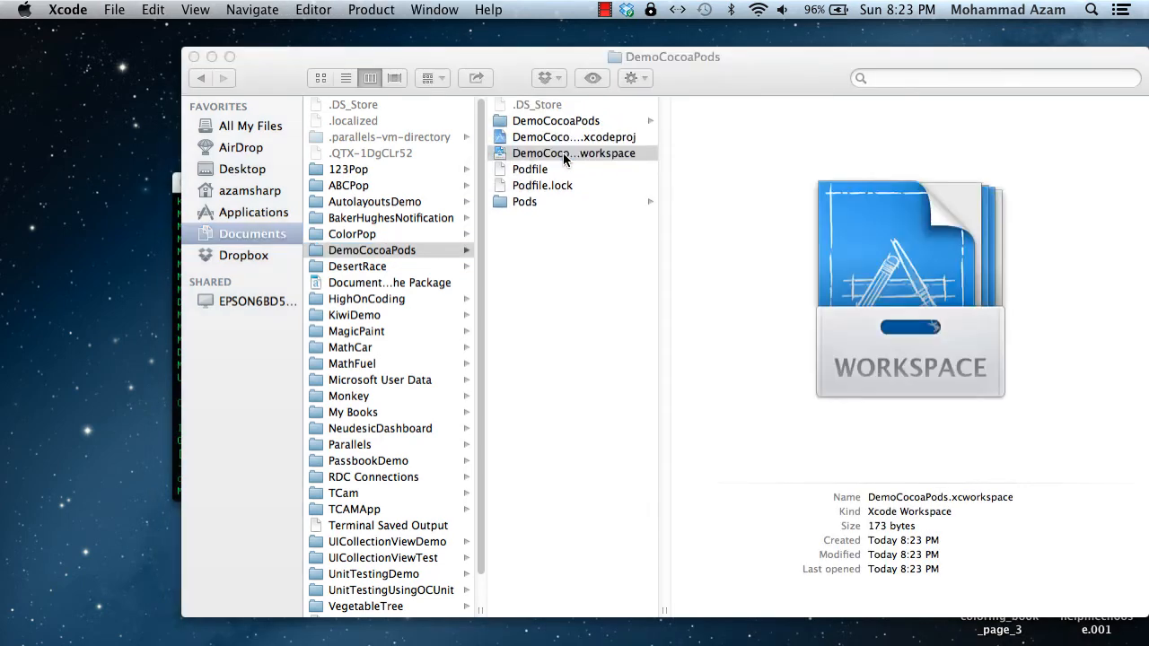
Step: Open DemoCocoaPods.xcworkspace and expand Pods > Pods > FMDB to inspect its source files
double_click(574, 152)
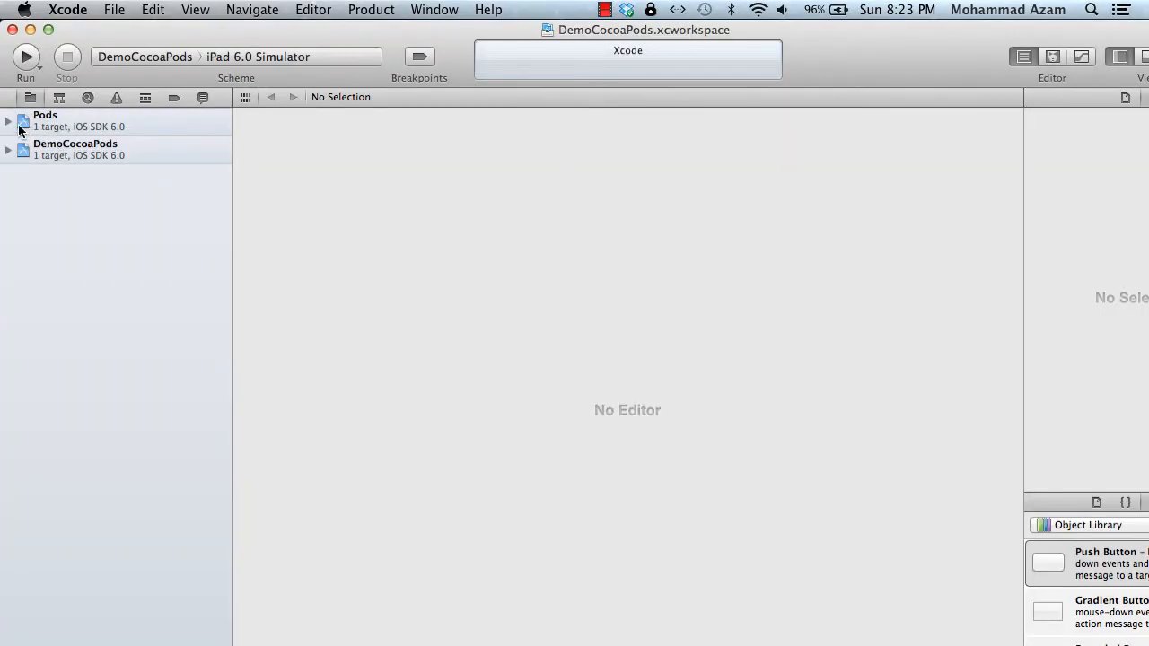
left_click(8, 149)
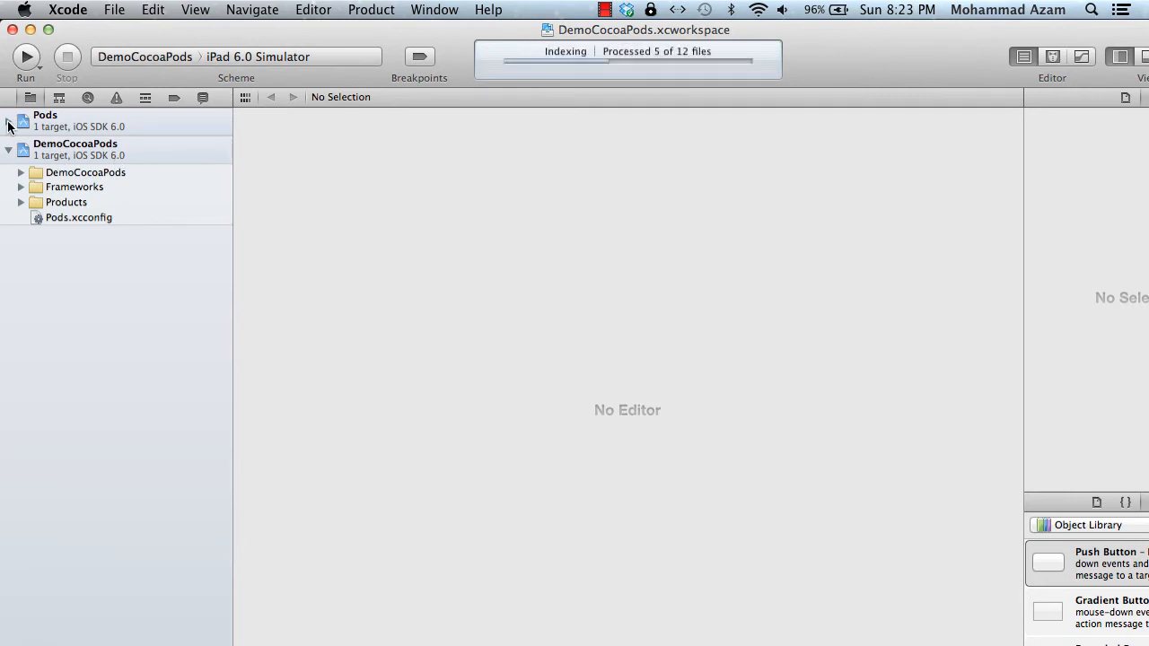
left_click(9, 124)
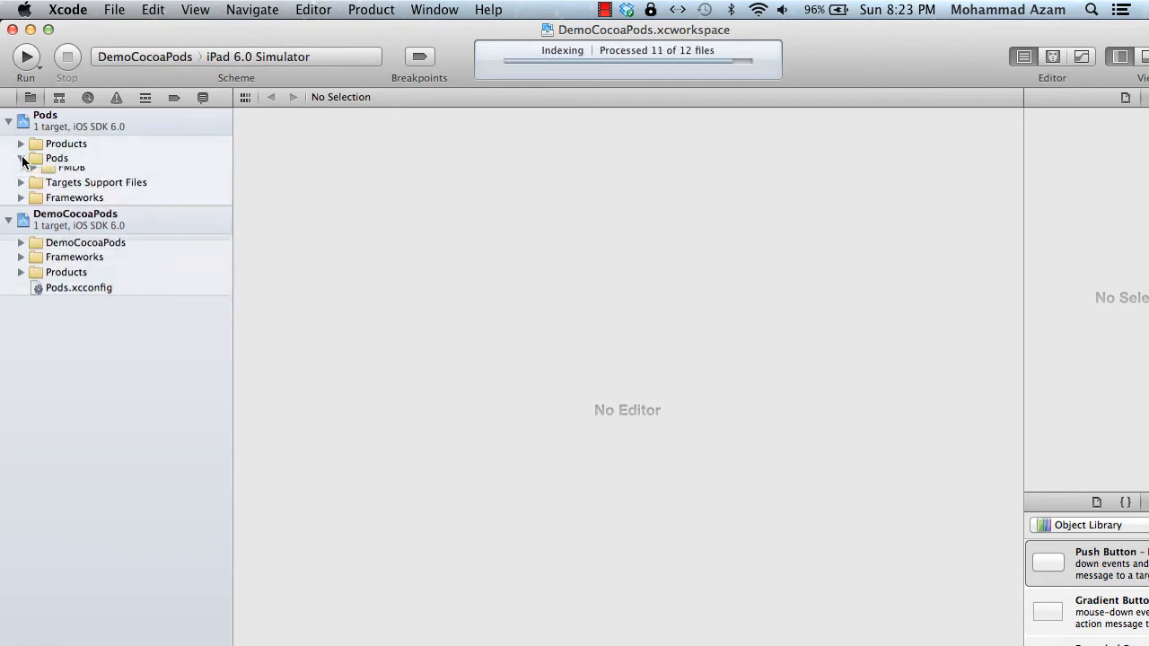
left_click(20, 158)
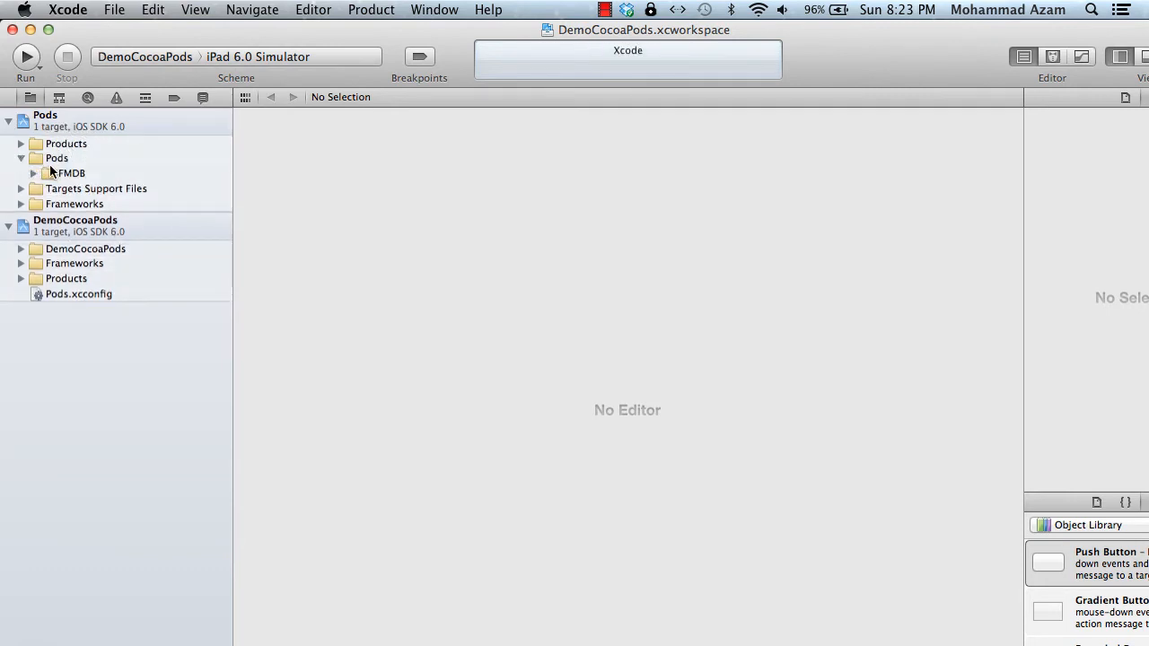
left_click(70, 173)
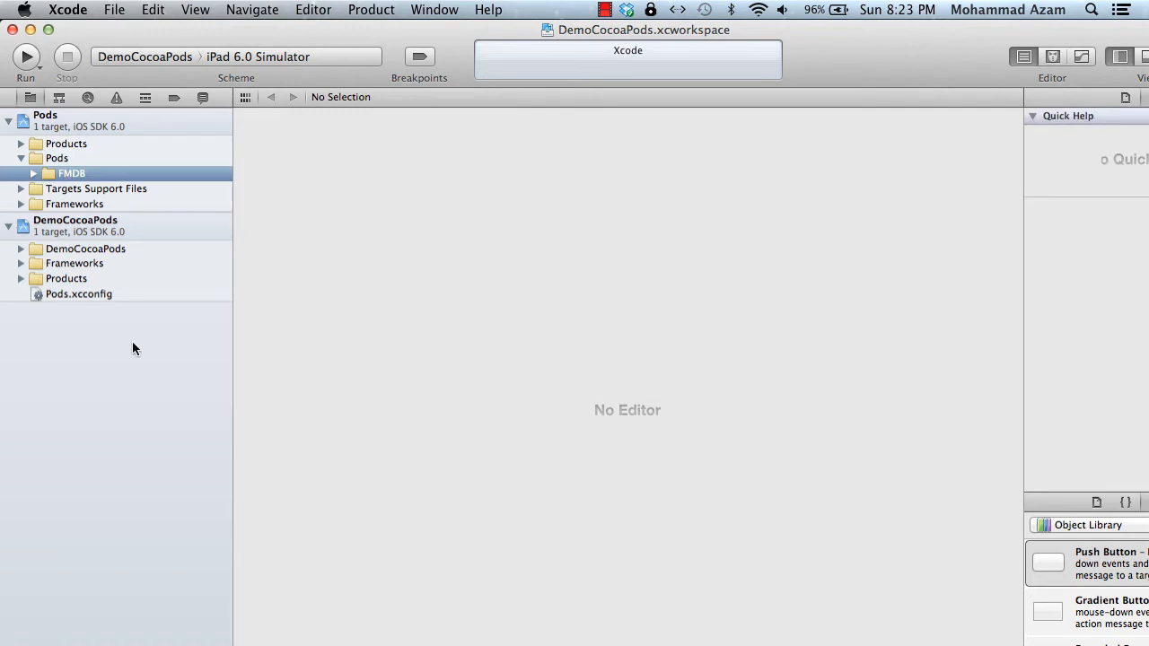
left_click(32, 173)
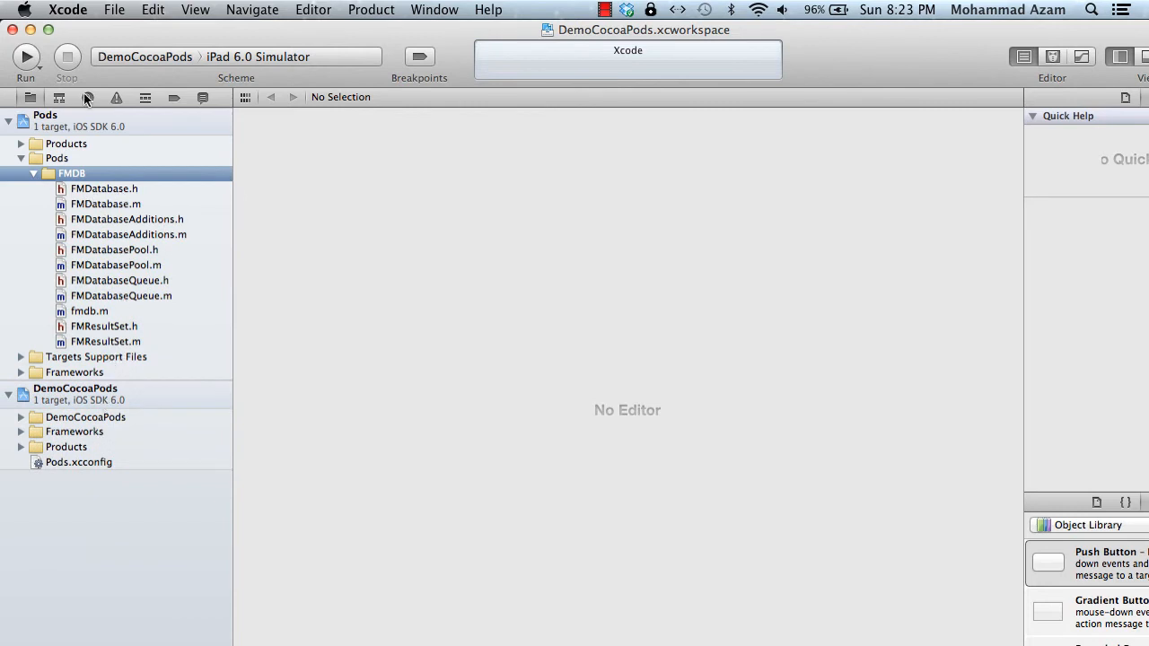
mouse_move(101, 402)
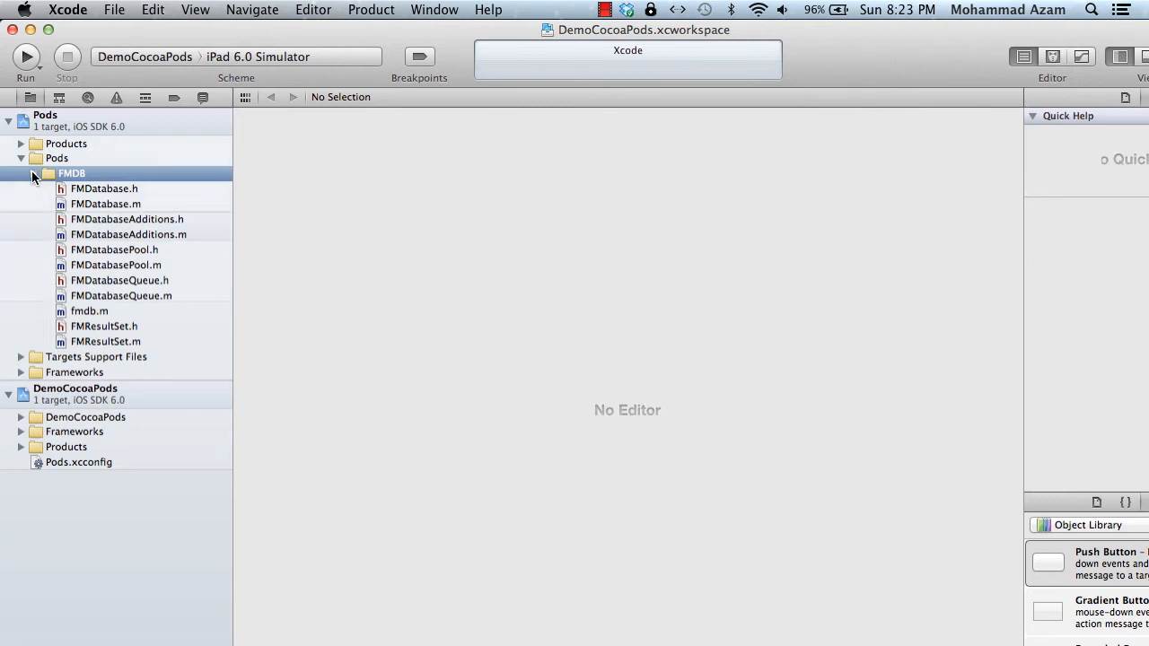
left_click(33, 174)
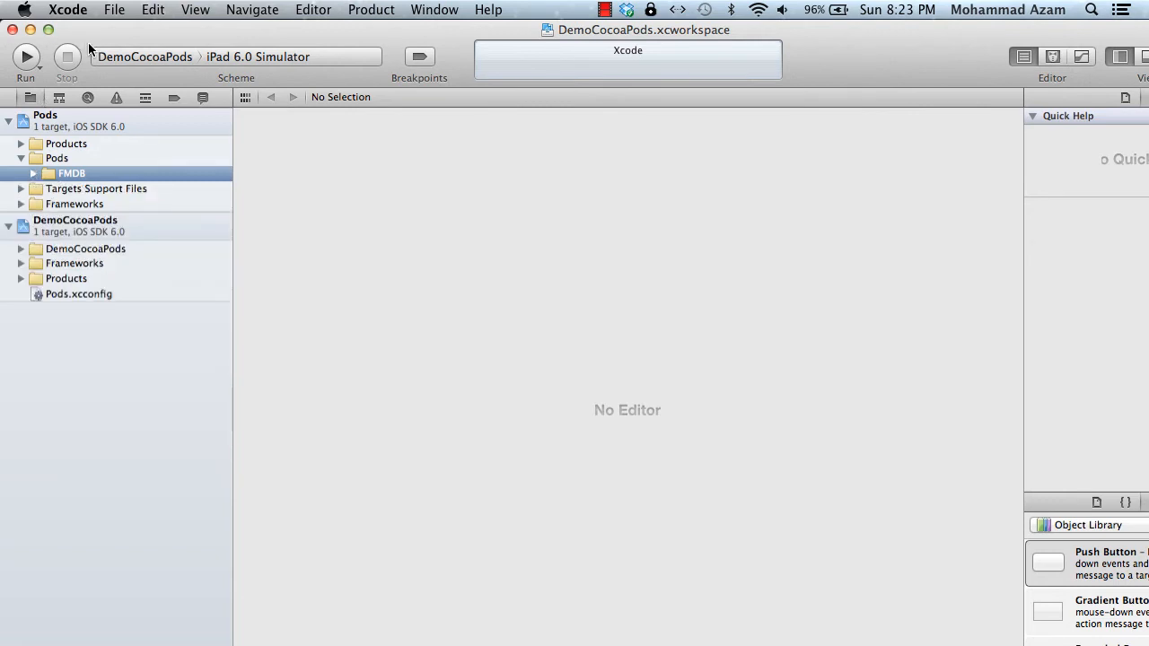
mouse_move(20, 36)
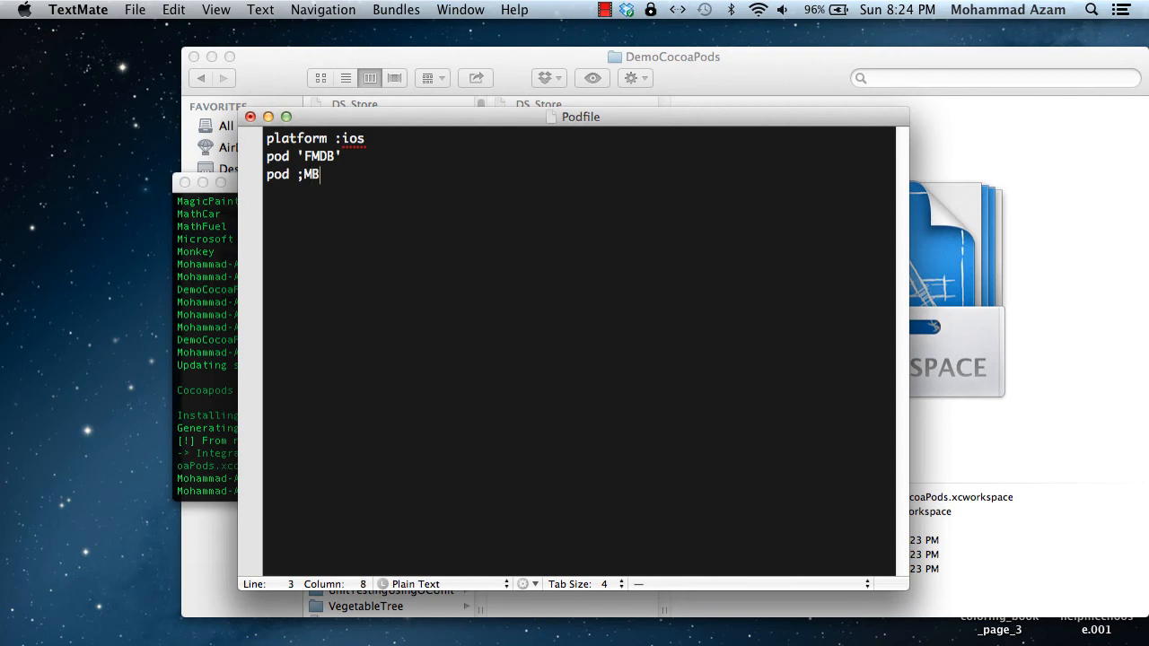
Step: Add the line pod 'MBProgressHUD' below pod 'FMDB' in the Podfile
type("'")
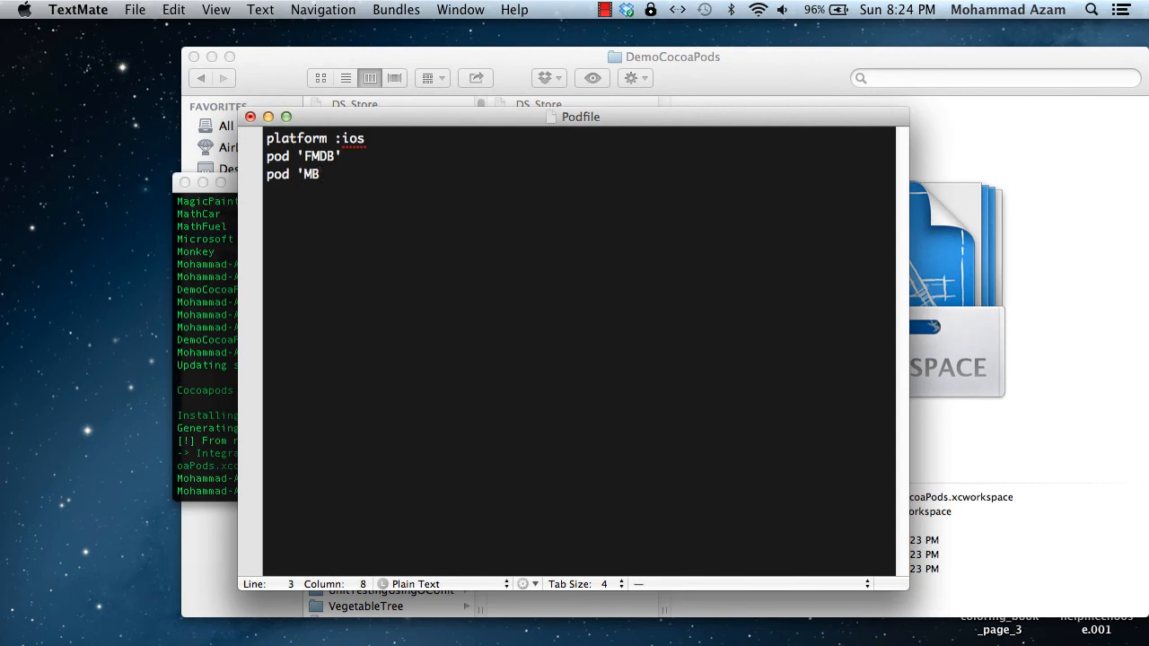
type("Progr")
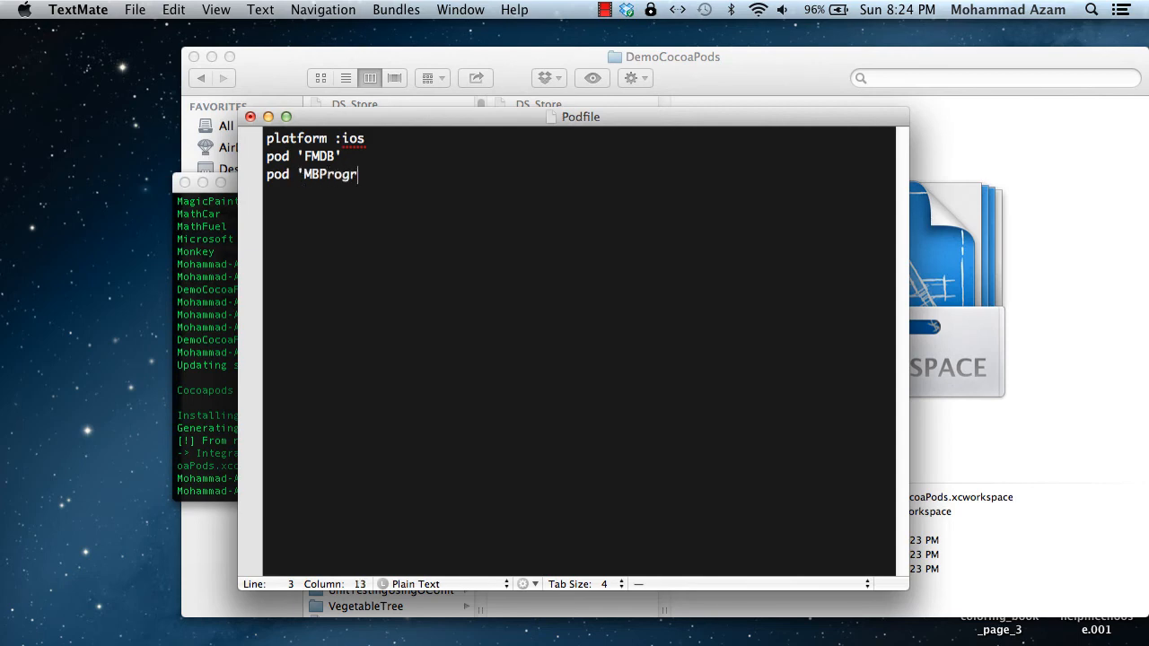
type("essHU")
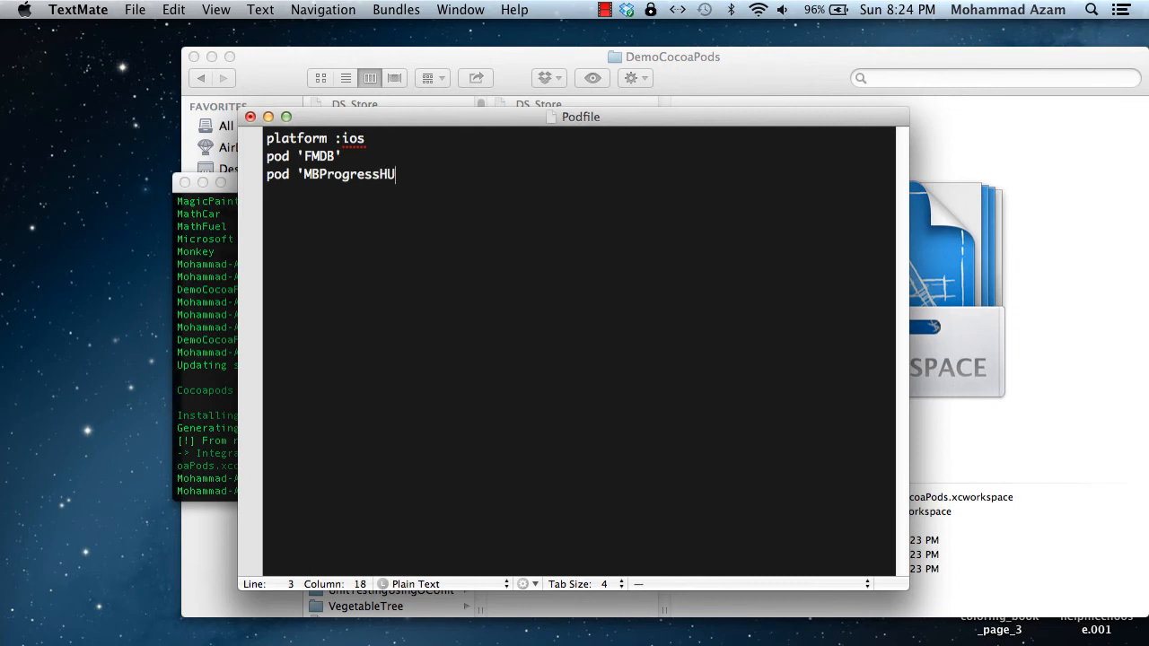
type("D'")
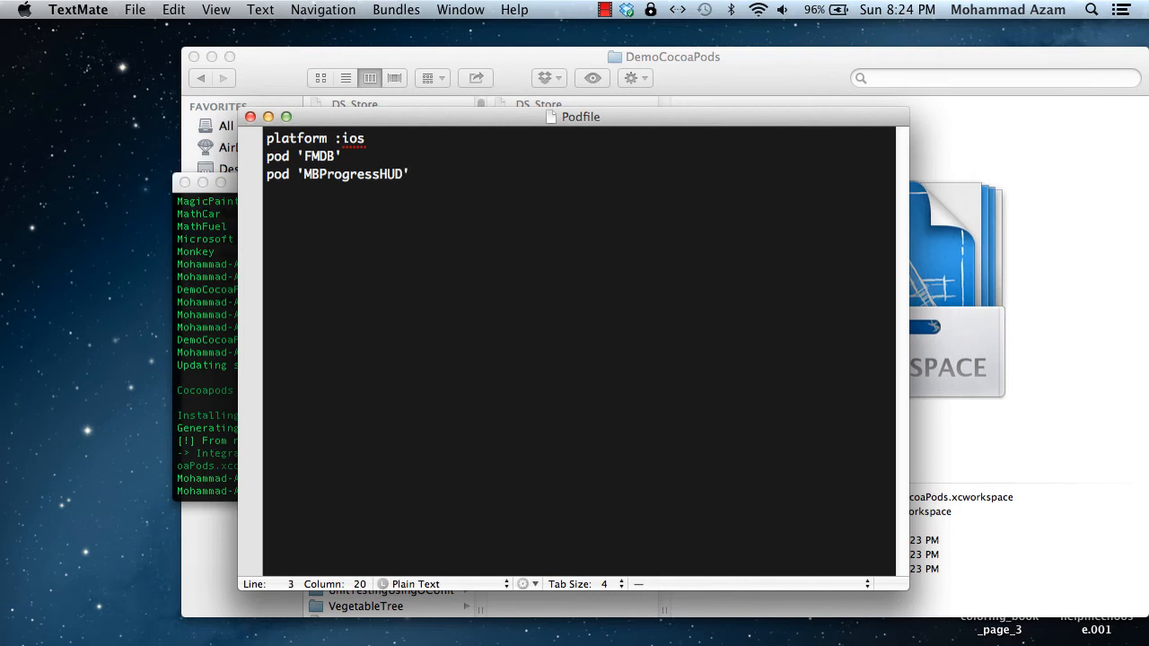
mouse_move(330, 192)
type("pod install")
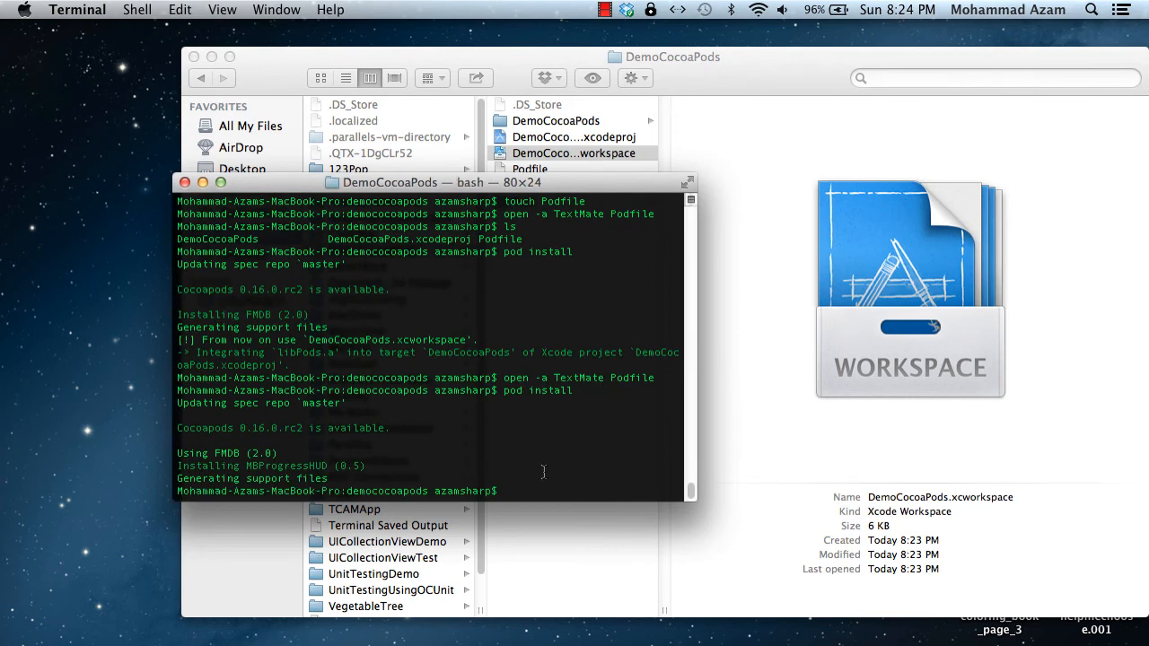
Step: Confirm MBProgressHUD in the install output and reopen DemoCocoaPods.xcworkspace from Finder
double_click(301, 466)
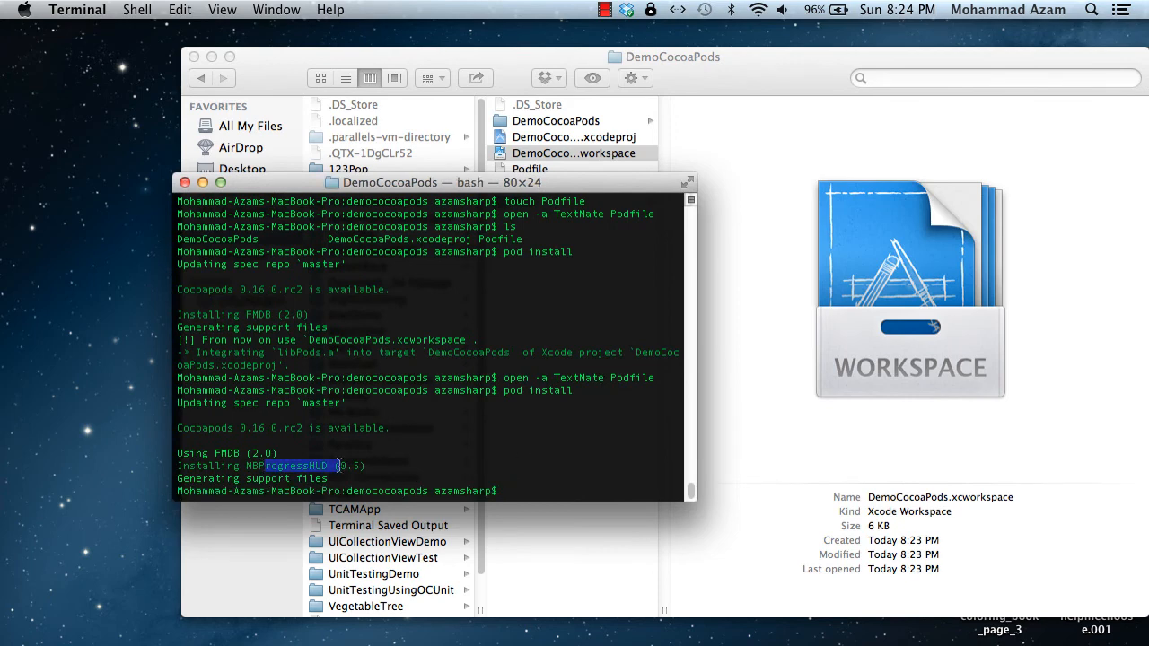
left_click(575, 153)
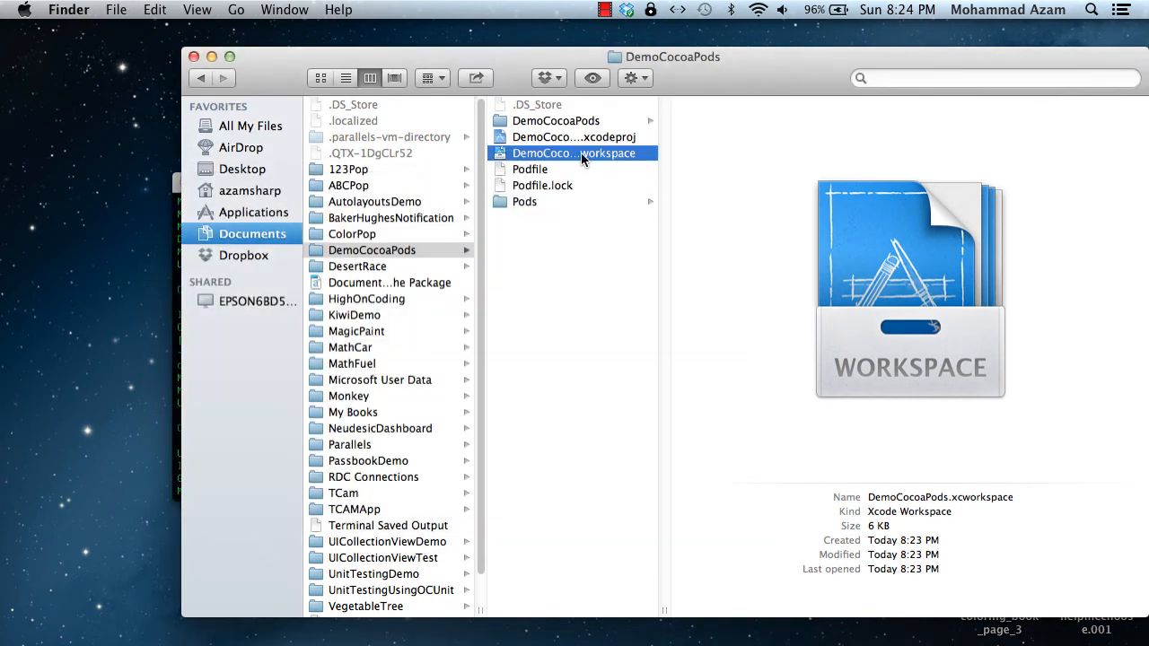
double_click(573, 153)
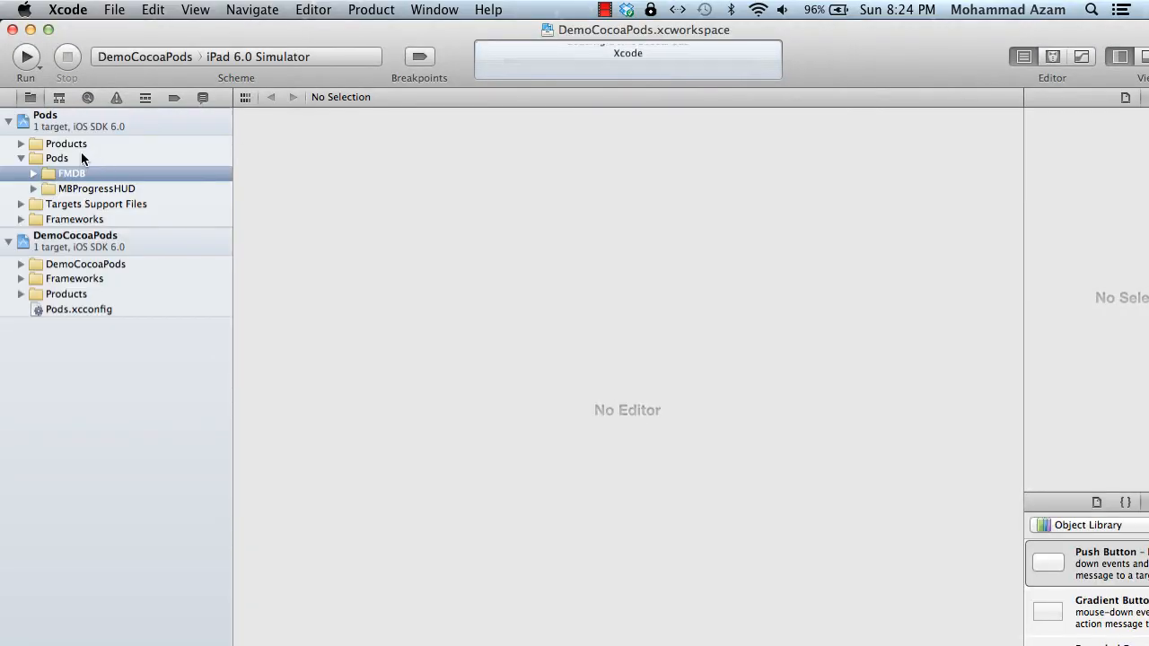
left_click(96, 188)
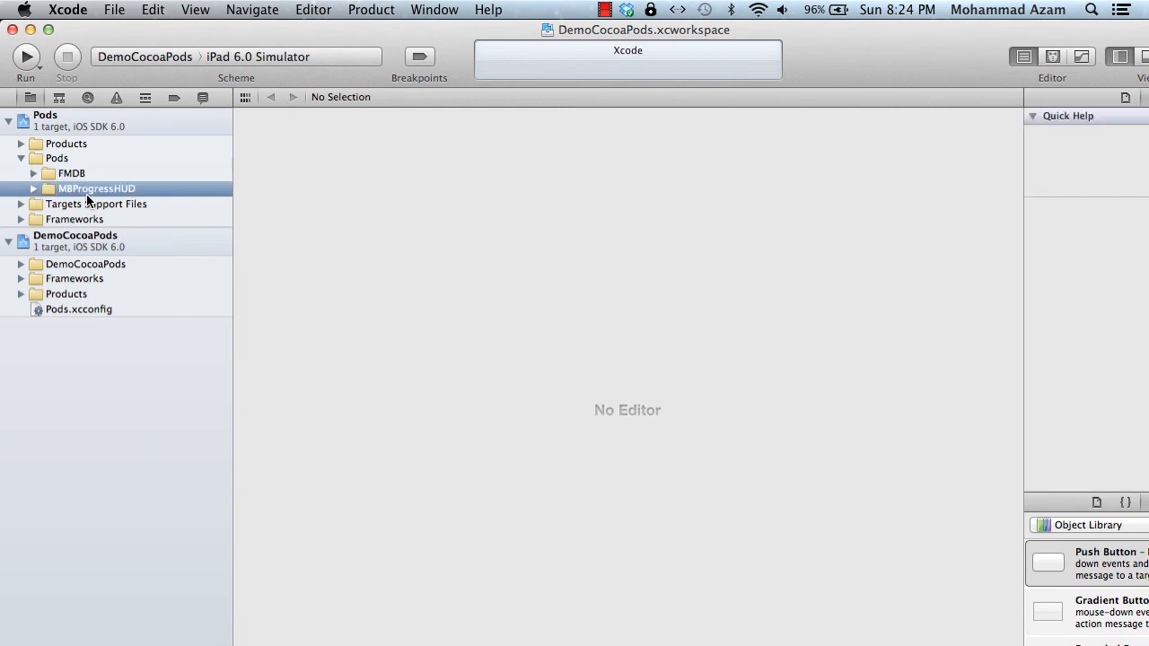
mouse_move(80, 200)
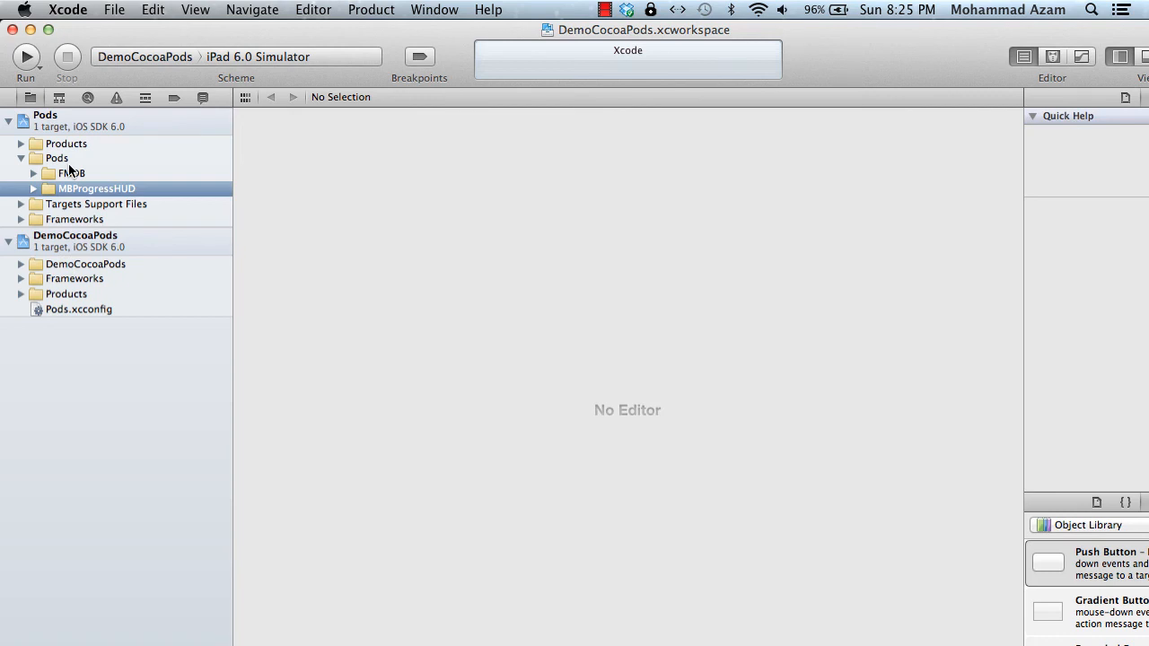
mouse_move(76, 173)
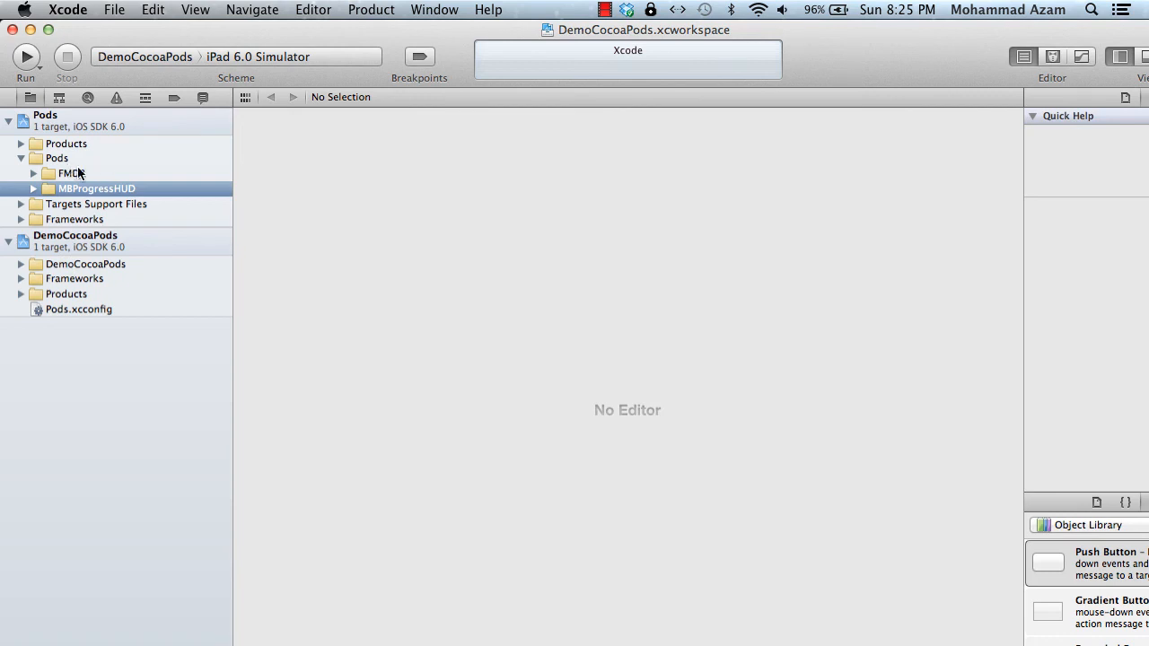
mouse_move(74, 175)
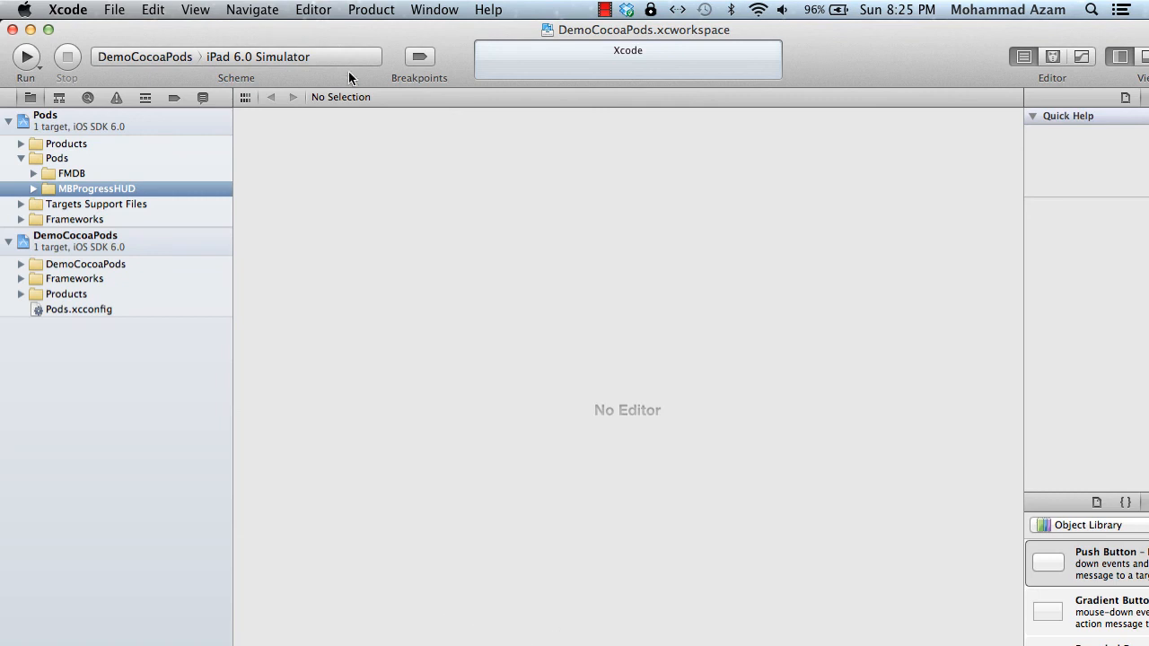
mouse_move(290, 34)
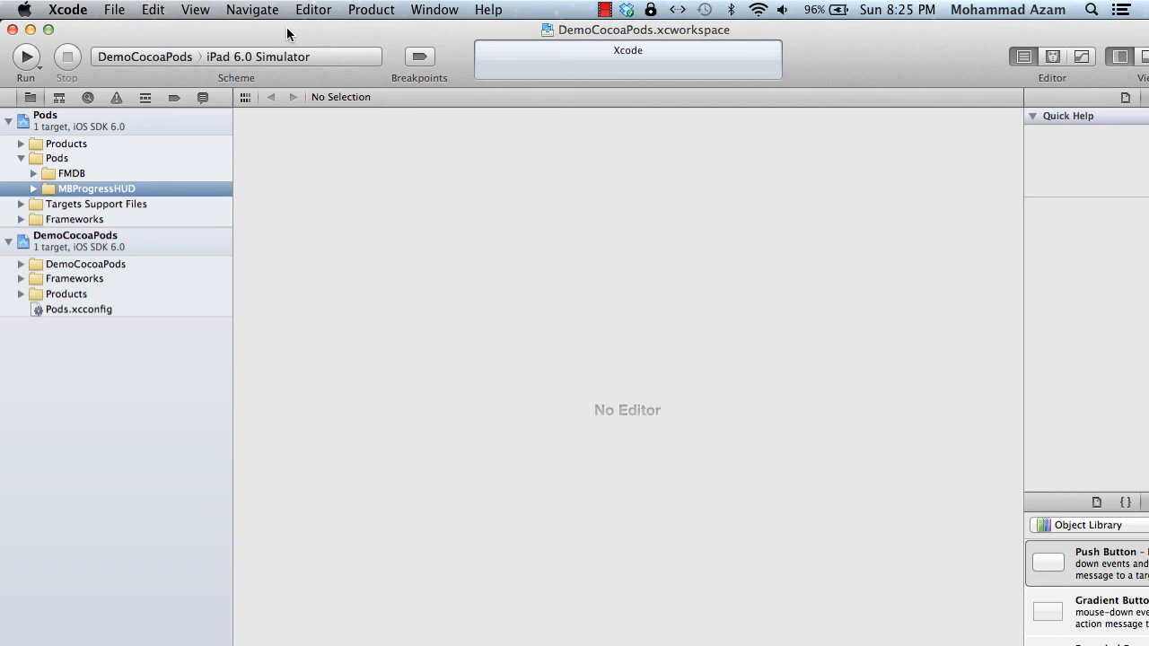
mouse_move(624, 7)
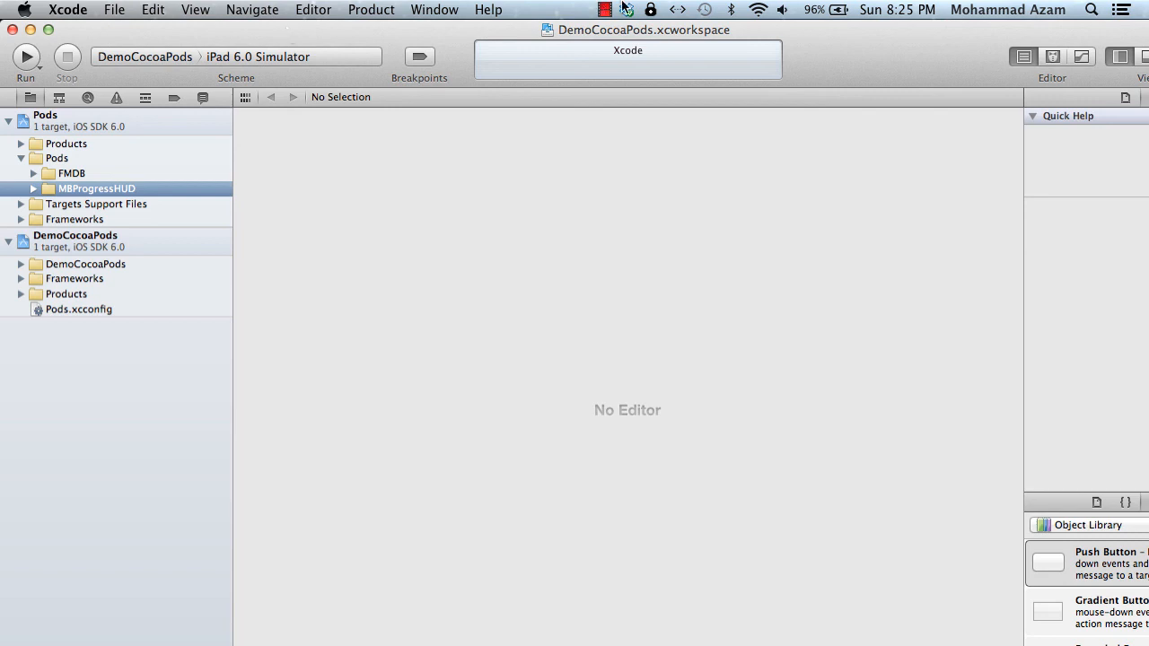